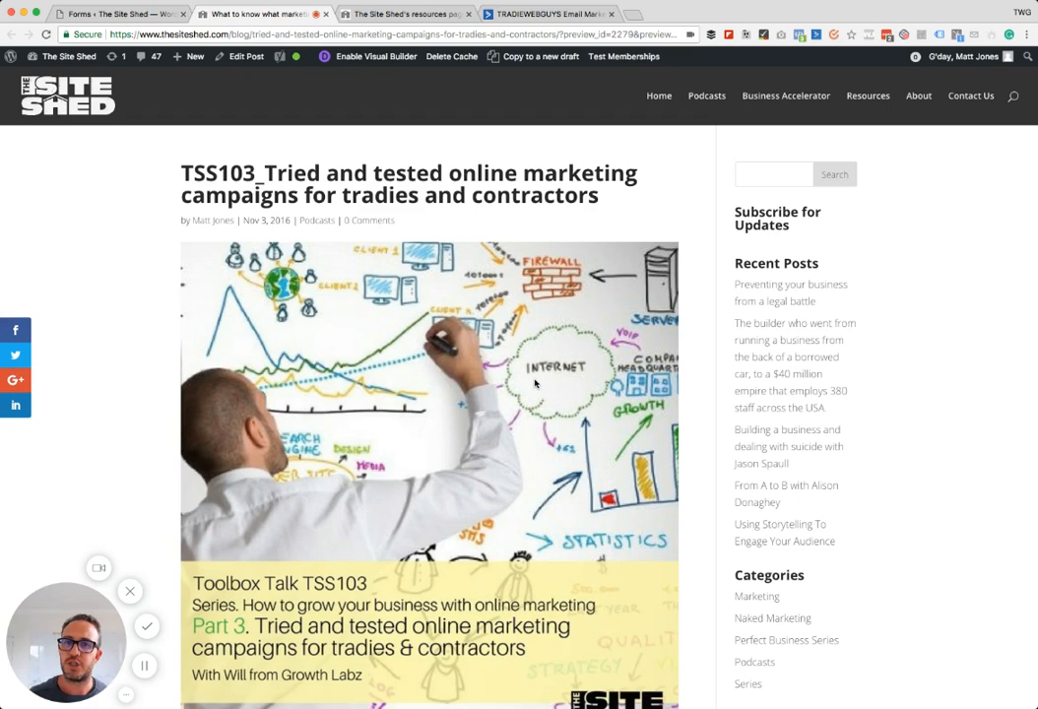
pyautogui.moveTo(561, 432)
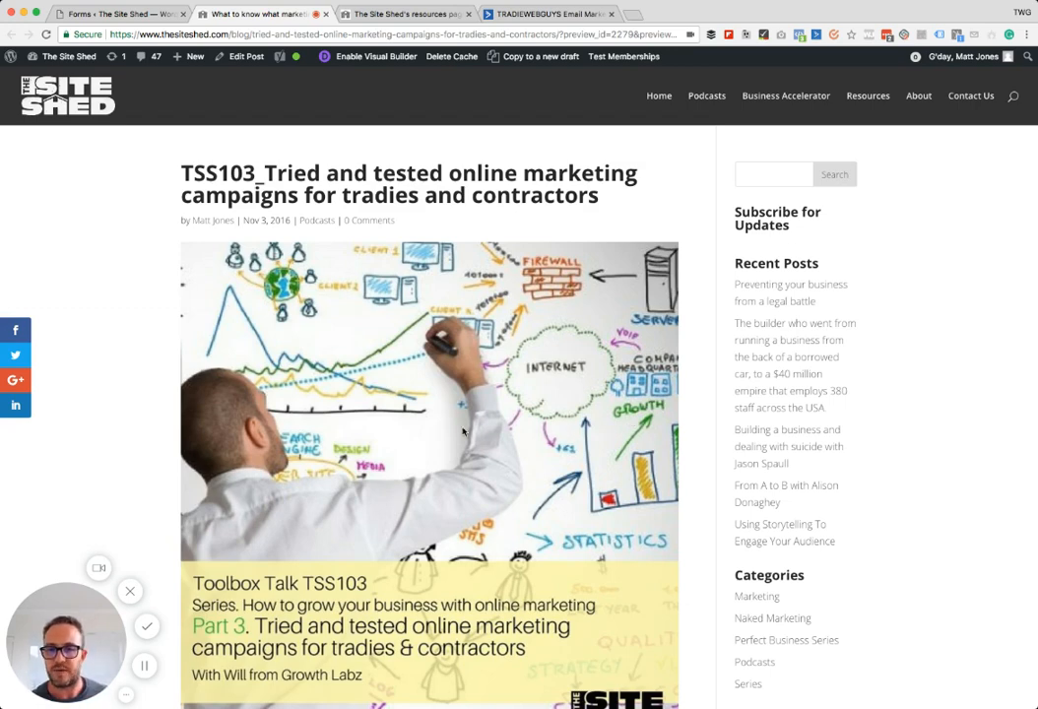
# Scroll down the TSS103 podcast post to the Growth Labz marketing guide signup form.
pyautogui.scroll(-3)
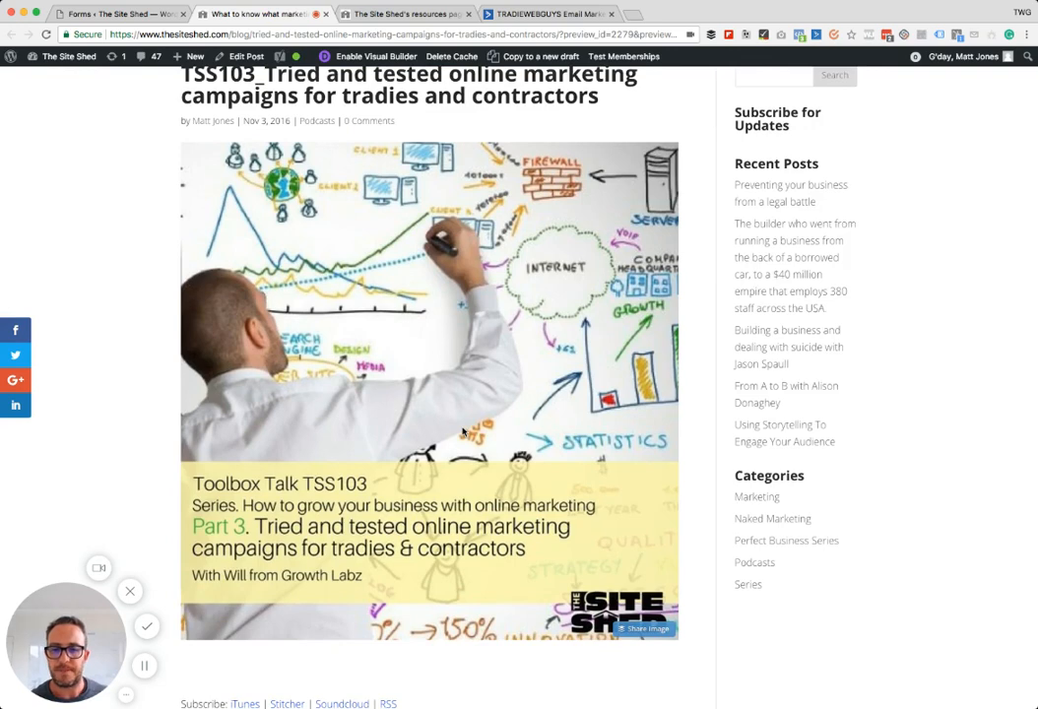
pyautogui.scroll(-3)
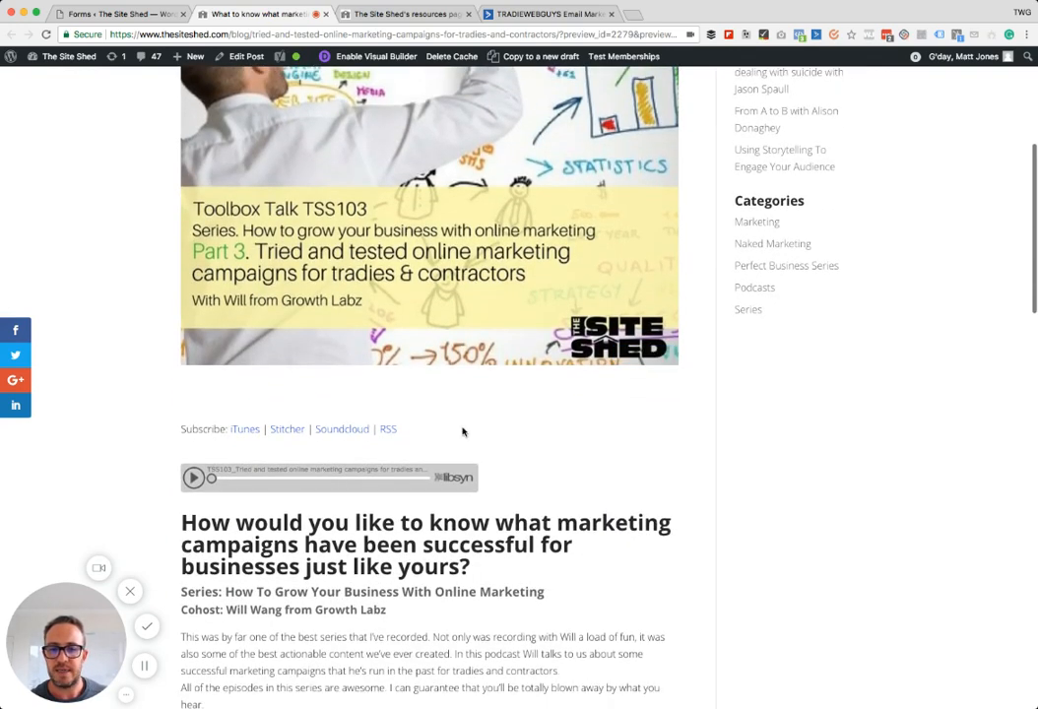
pyautogui.scroll(-3)
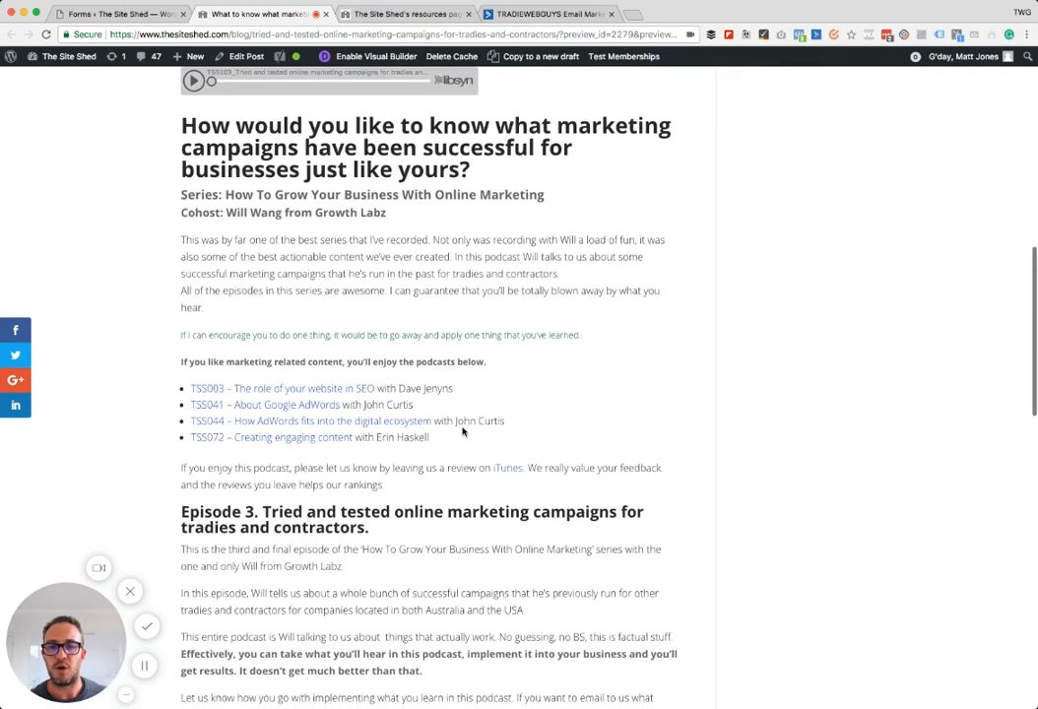
pyautogui.scroll(-3)
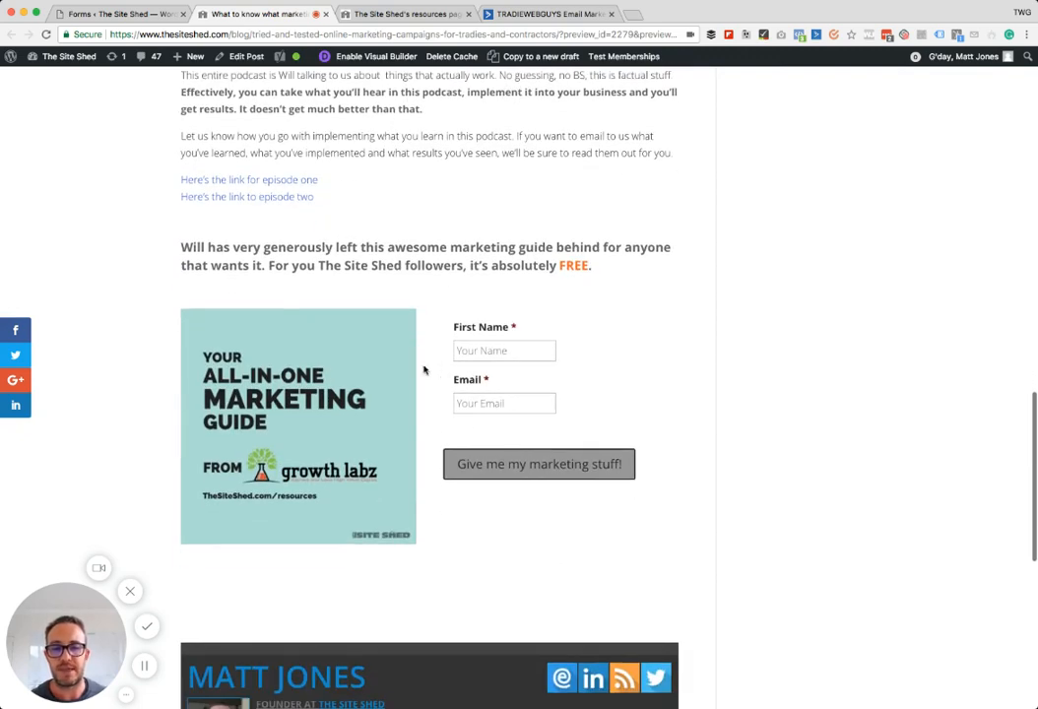
pyautogui.moveTo(385, 376)
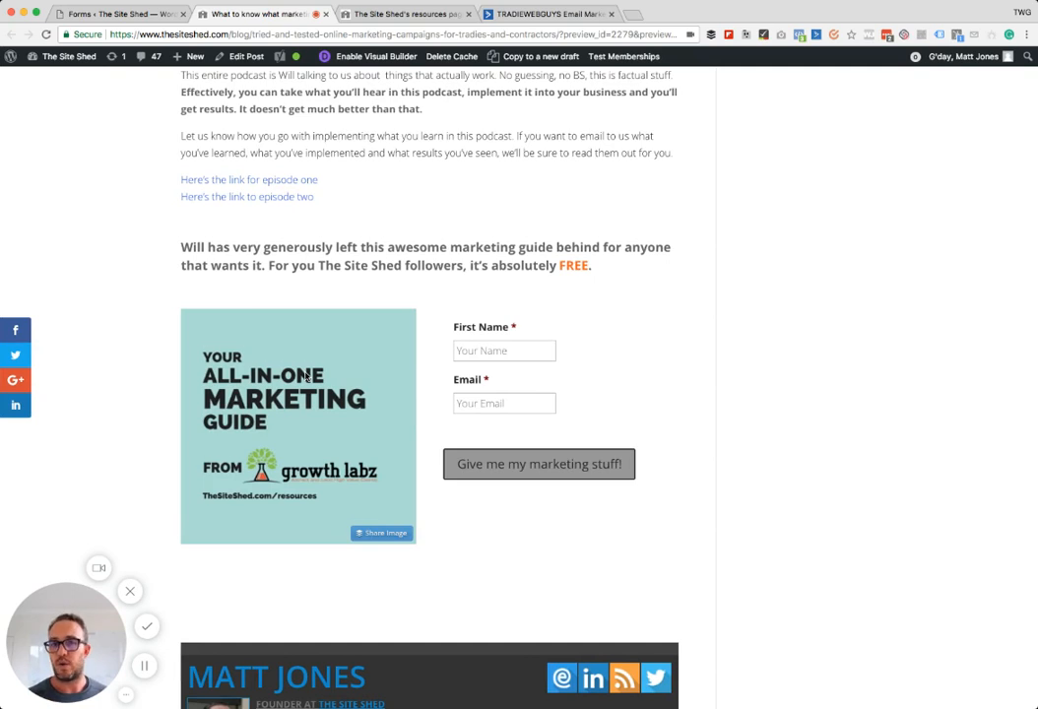
pyautogui.scroll(-3)
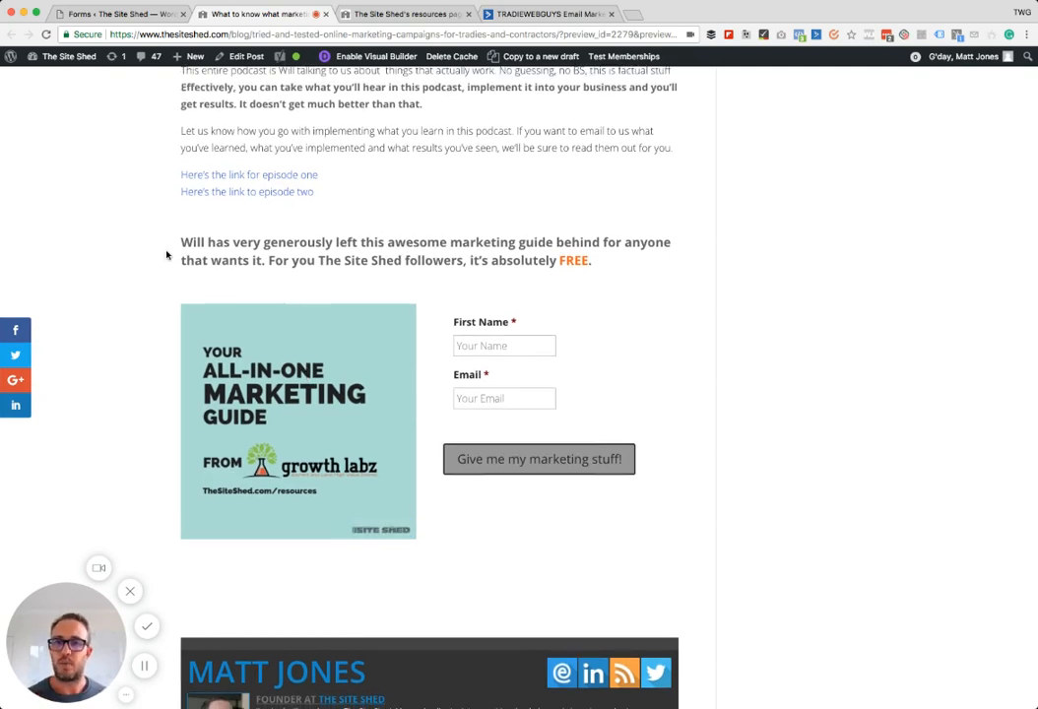
pyautogui.moveTo(290, 212)
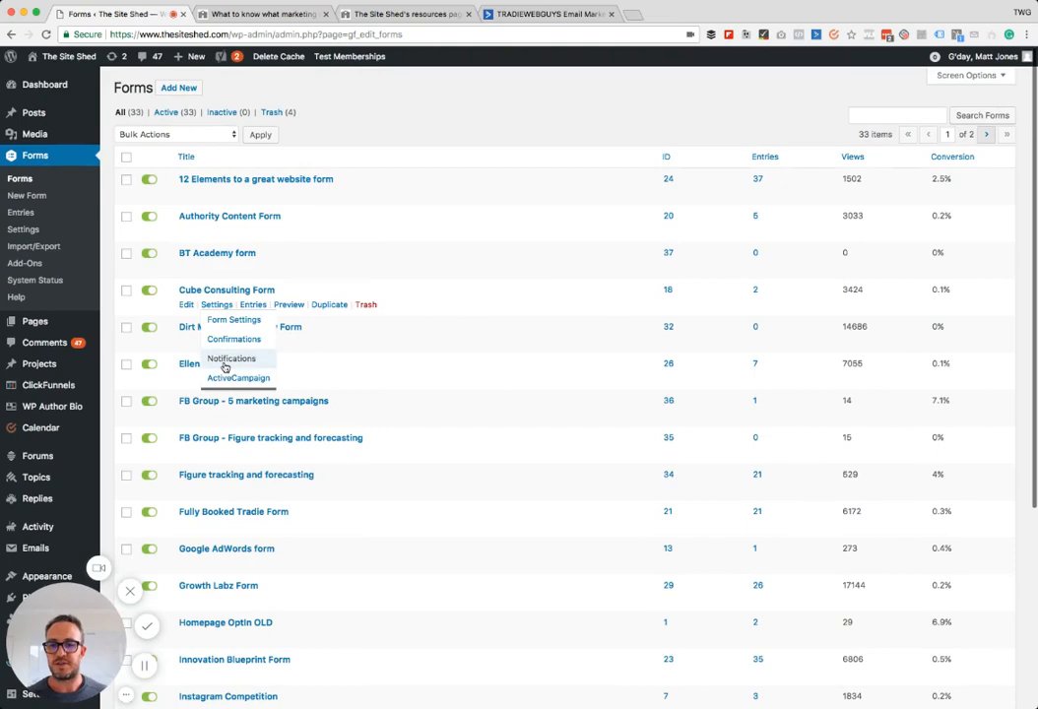
# Scroll the Gravity Forms list and open the Growth Labz Form (ID 29) for editing.
pyautogui.scroll(-3)
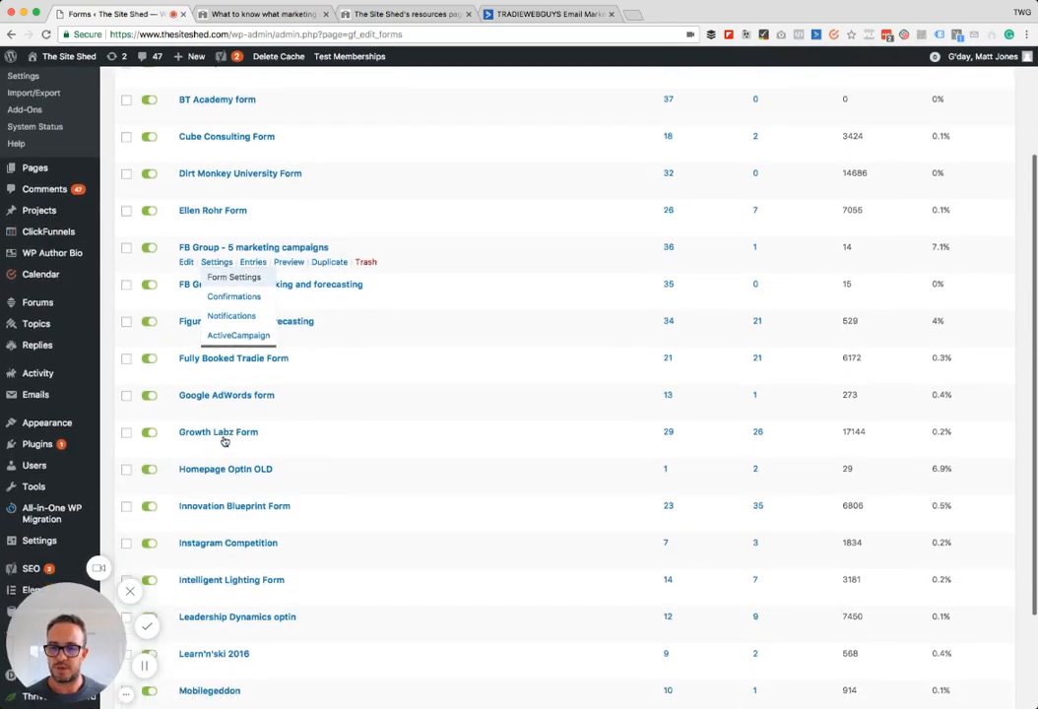
pyautogui.scroll(-3)
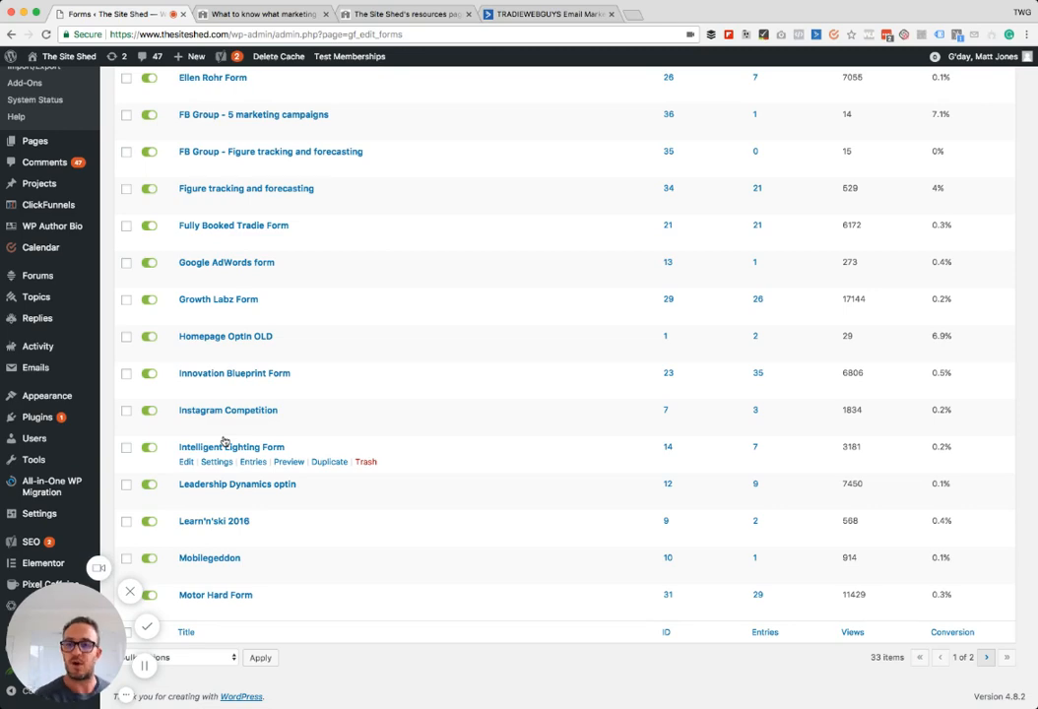
pyautogui.moveTo(214, 519)
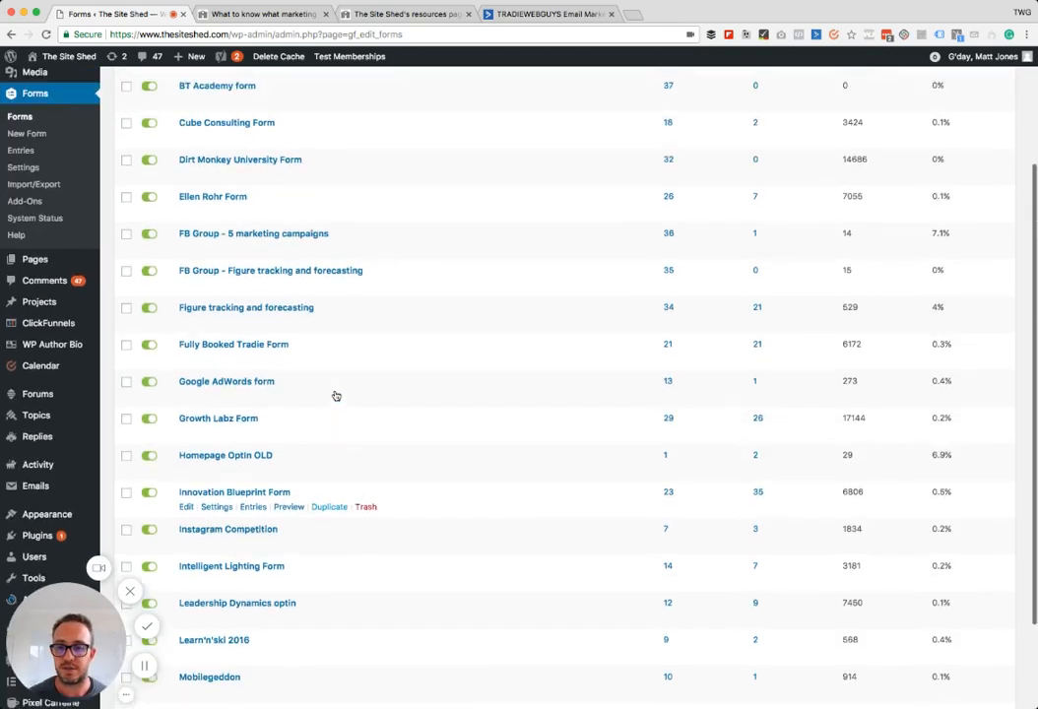
pyautogui.scroll(-3)
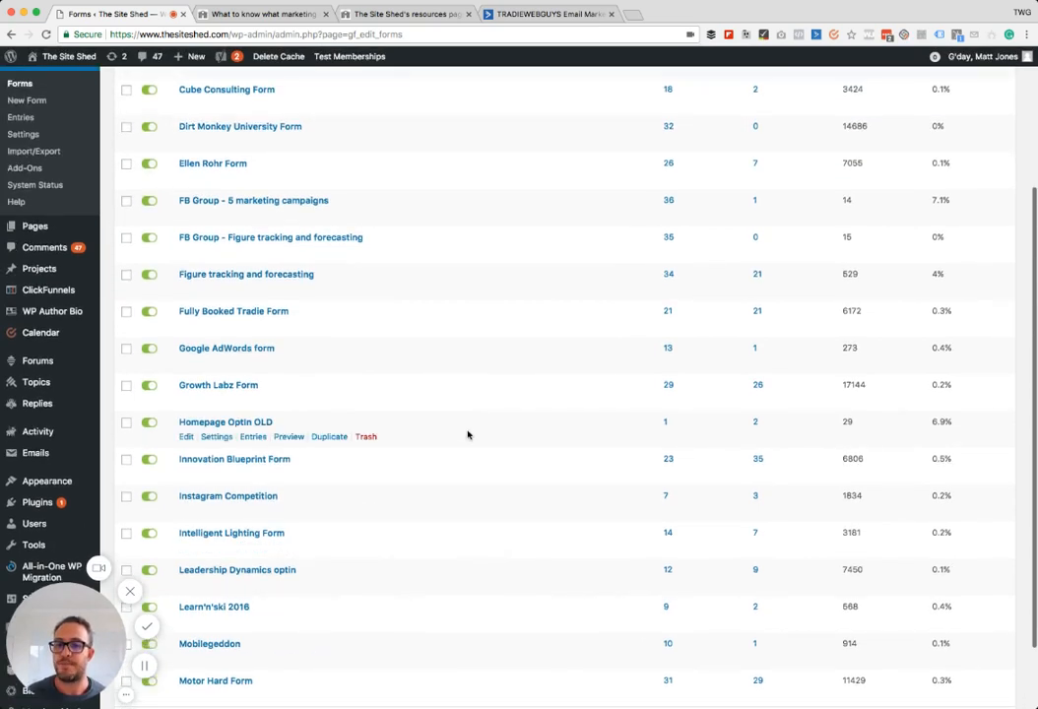
pyautogui.scroll(-3)
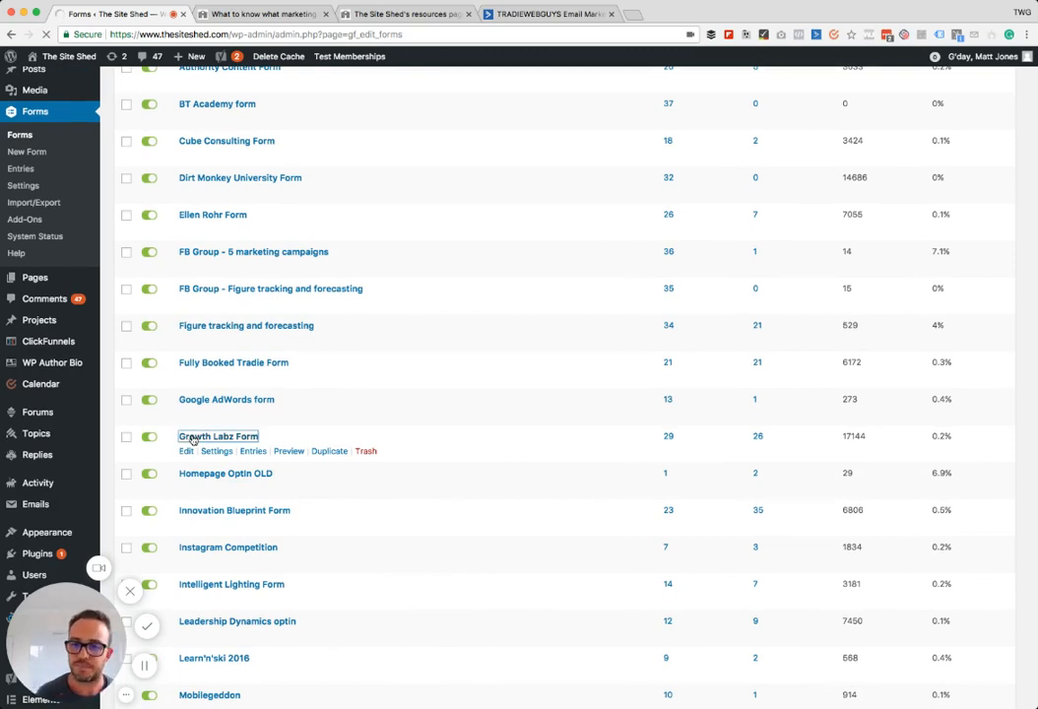
pyautogui.click(218, 435)
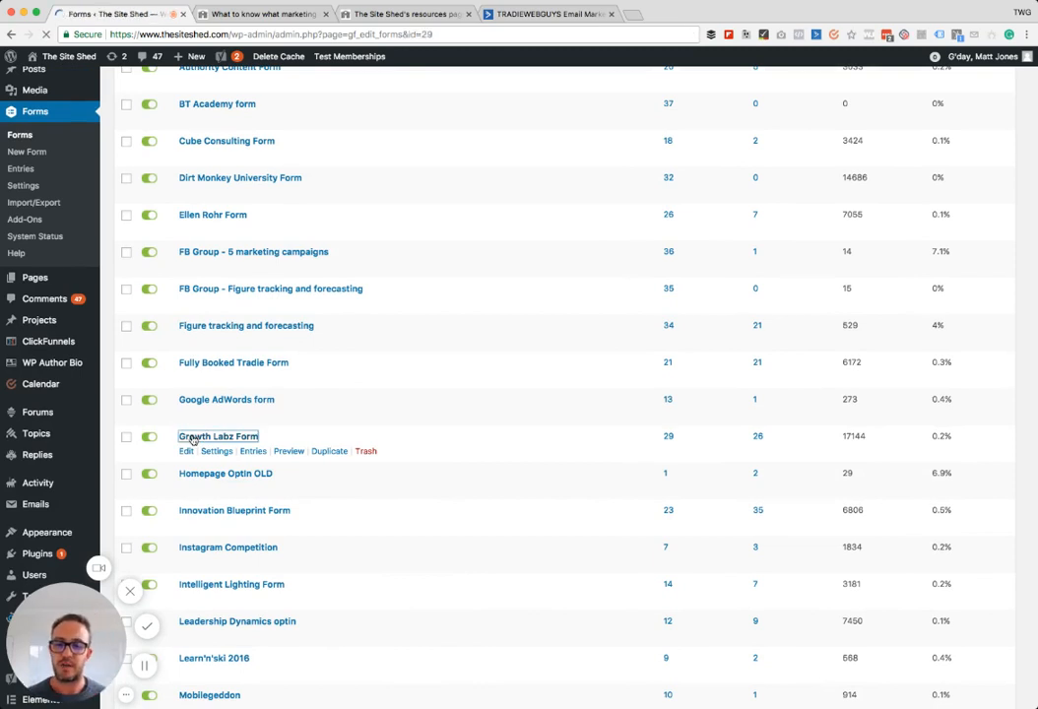
# Select the Growth Labz Form's First Name field and go to its ActiveCampaign settings.
pyautogui.click(219, 435)
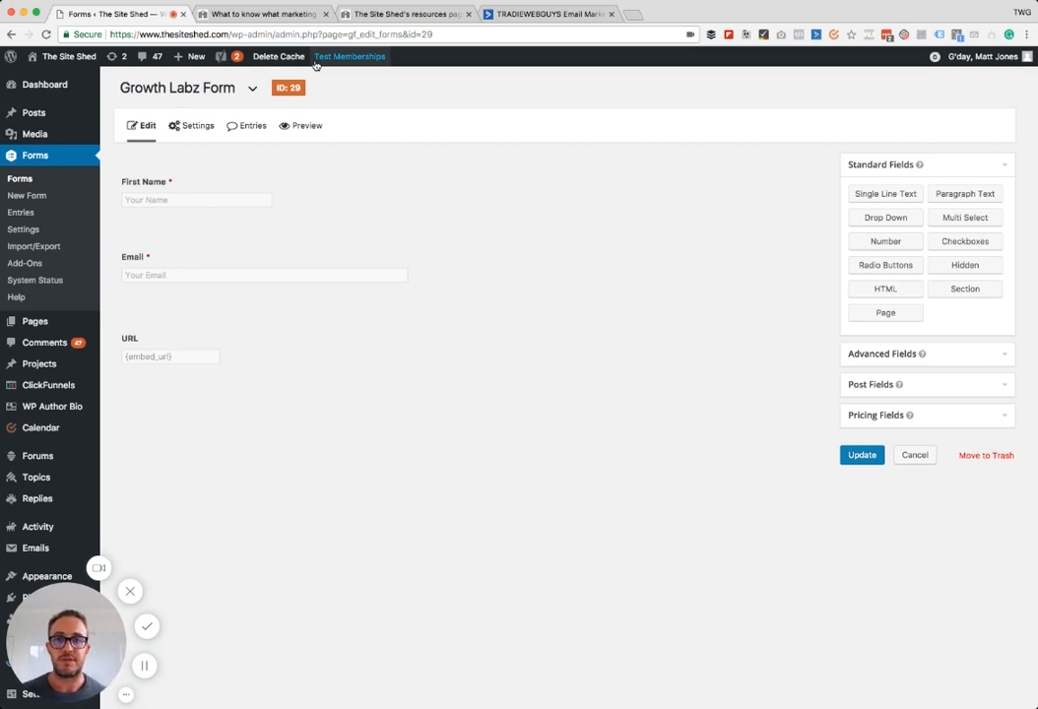
pyautogui.click(196, 199)
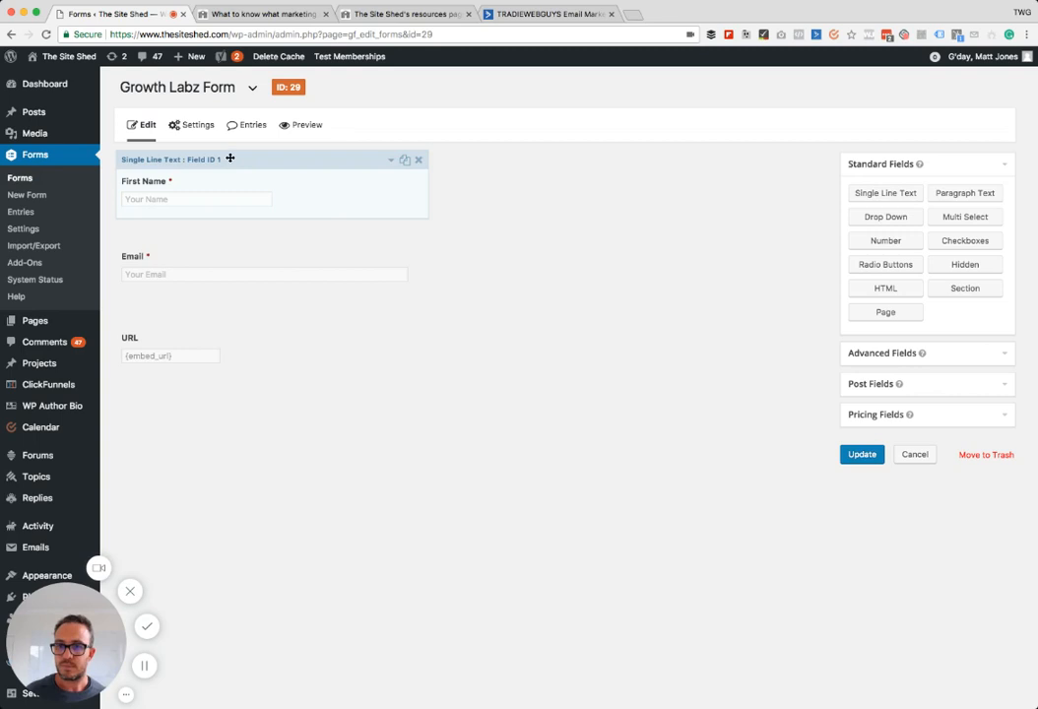
pyautogui.click(198, 124)
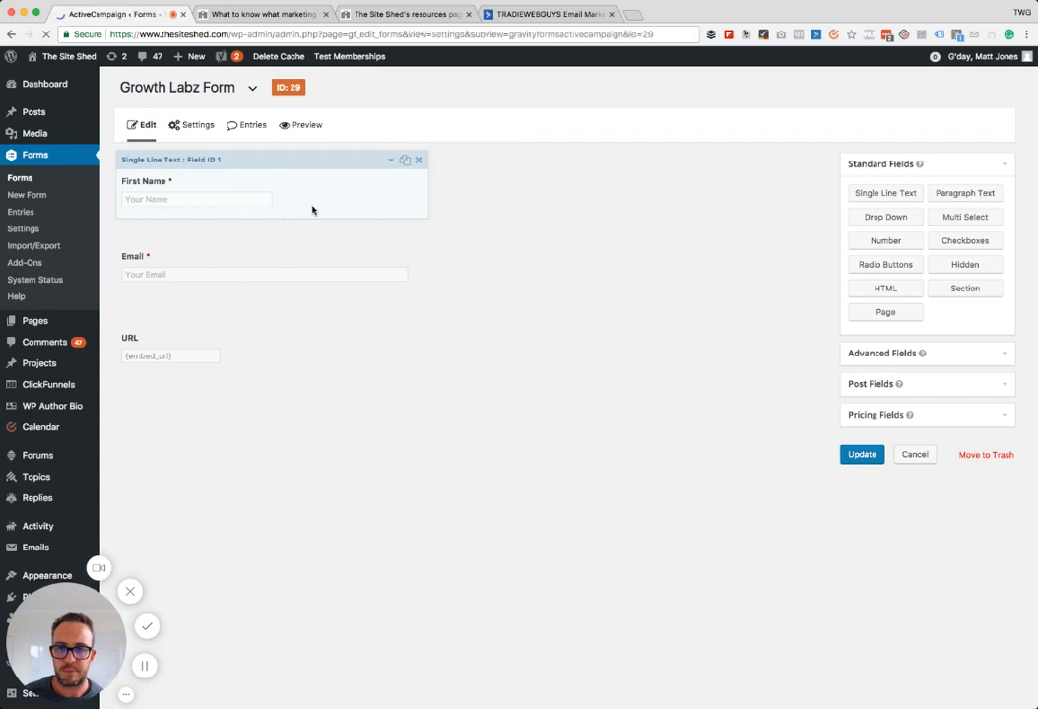
# Review the Growth Labz feed's TWG Main List, Email/First Name mapping and LEAD: Growth Labz tag.
pyautogui.click(197, 125)
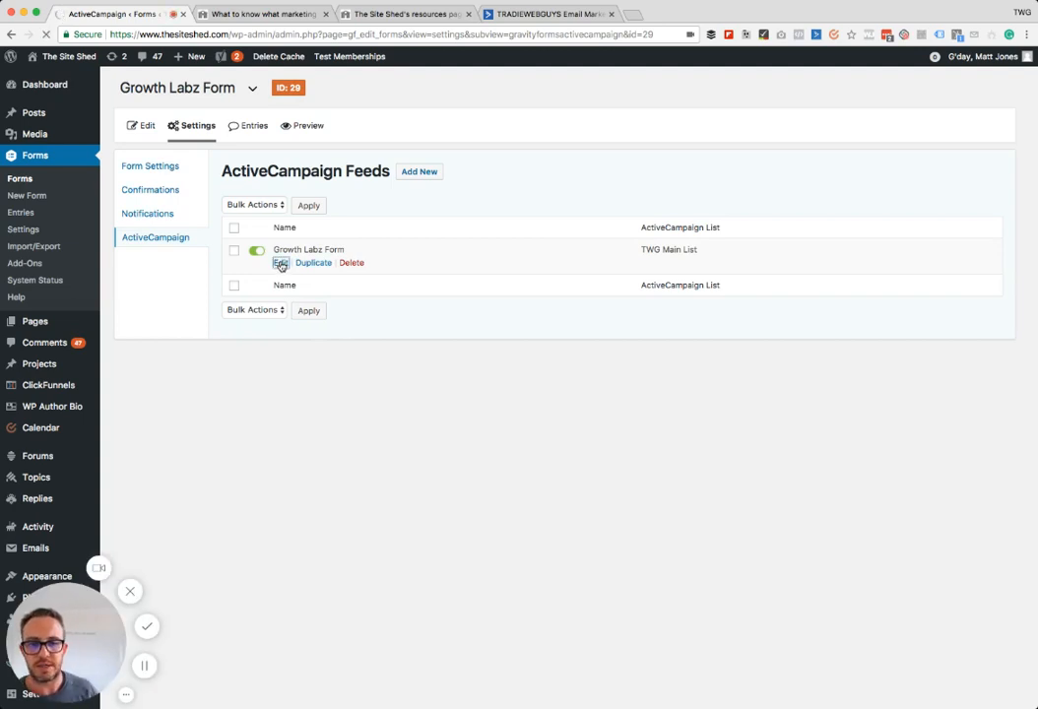
pyautogui.click(308, 250)
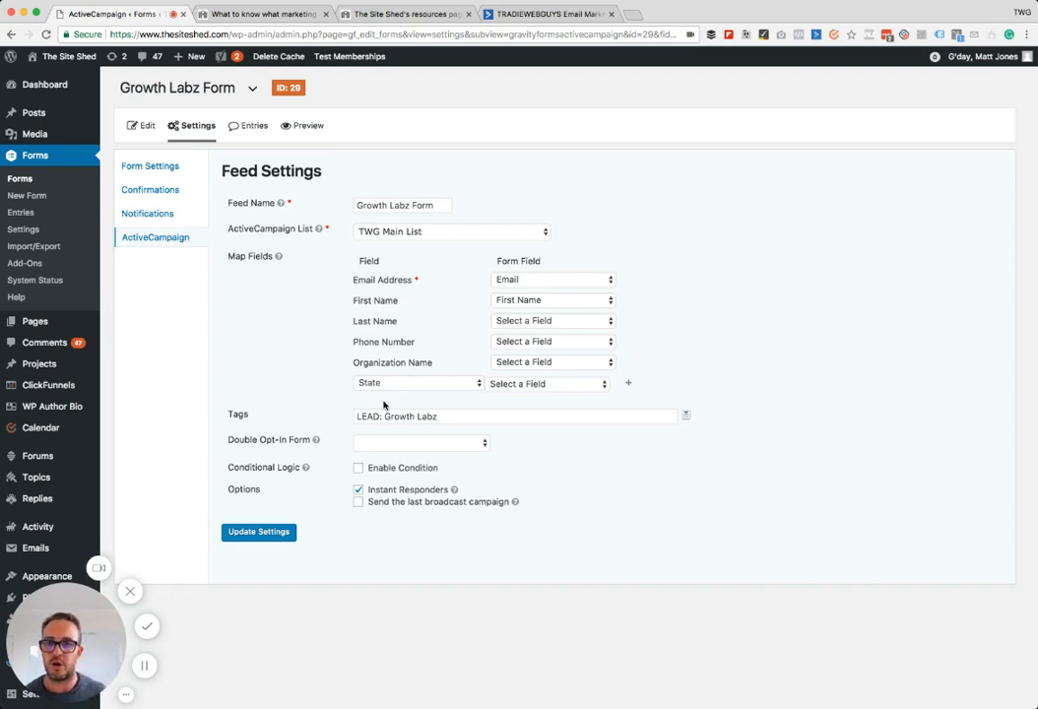
pyautogui.doubleClick(404, 416)
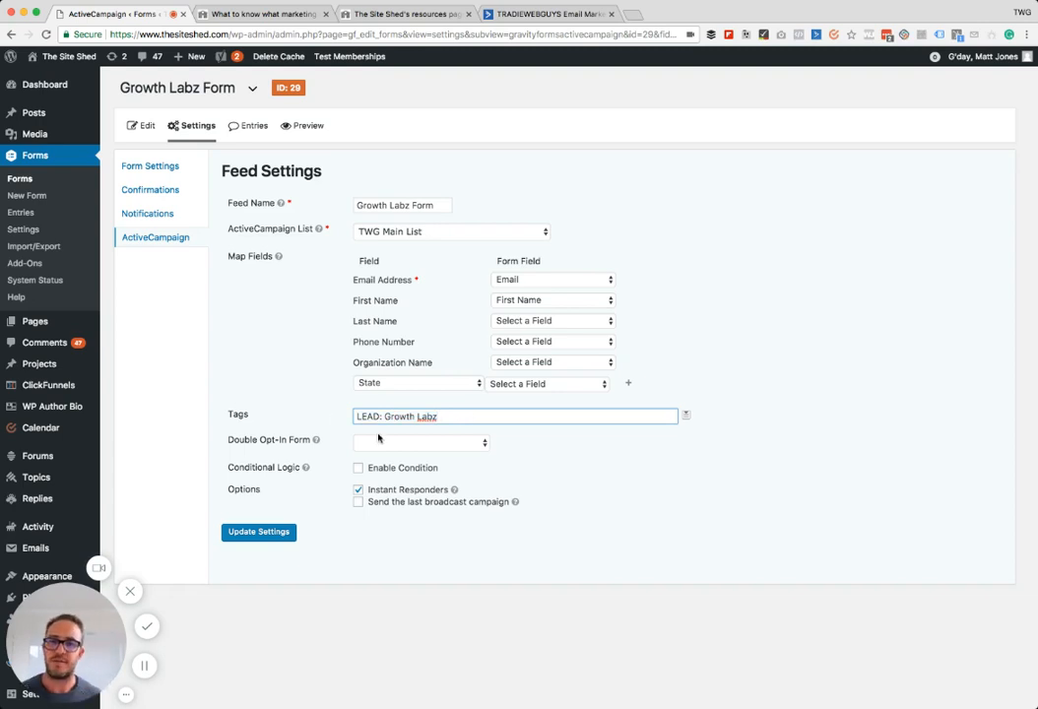
pyautogui.click(261, 14)
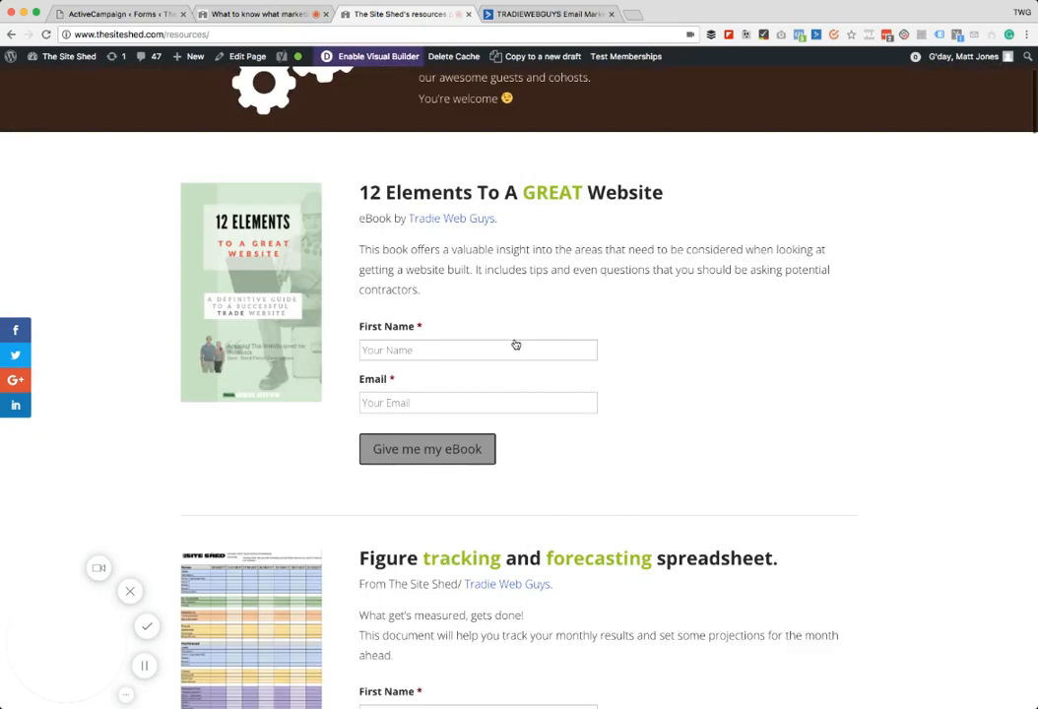
# Browse the Resources page to the Growth Labz marketing guide, glance at the post, then return.
pyautogui.scroll(3)
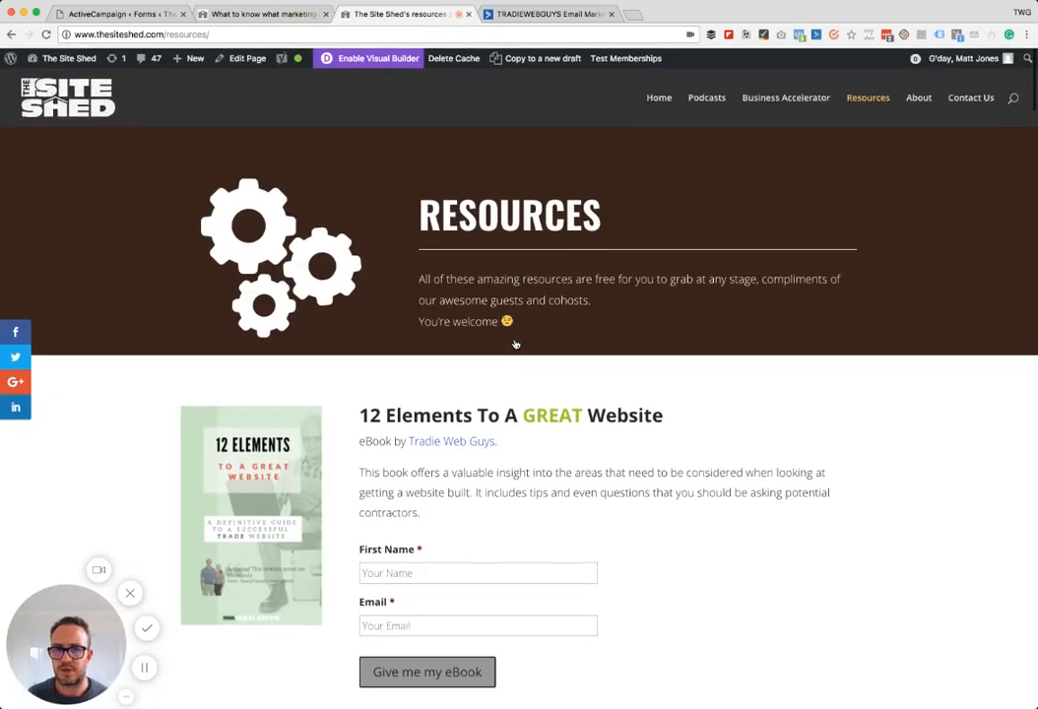
pyautogui.scroll(-3)
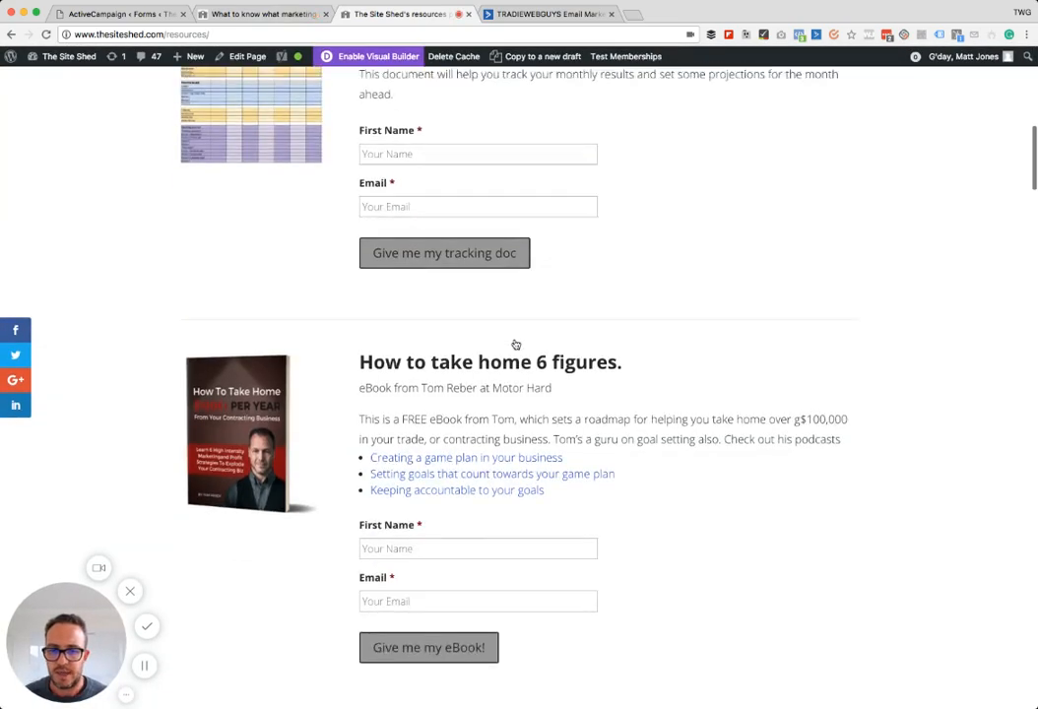
pyautogui.scroll(-3)
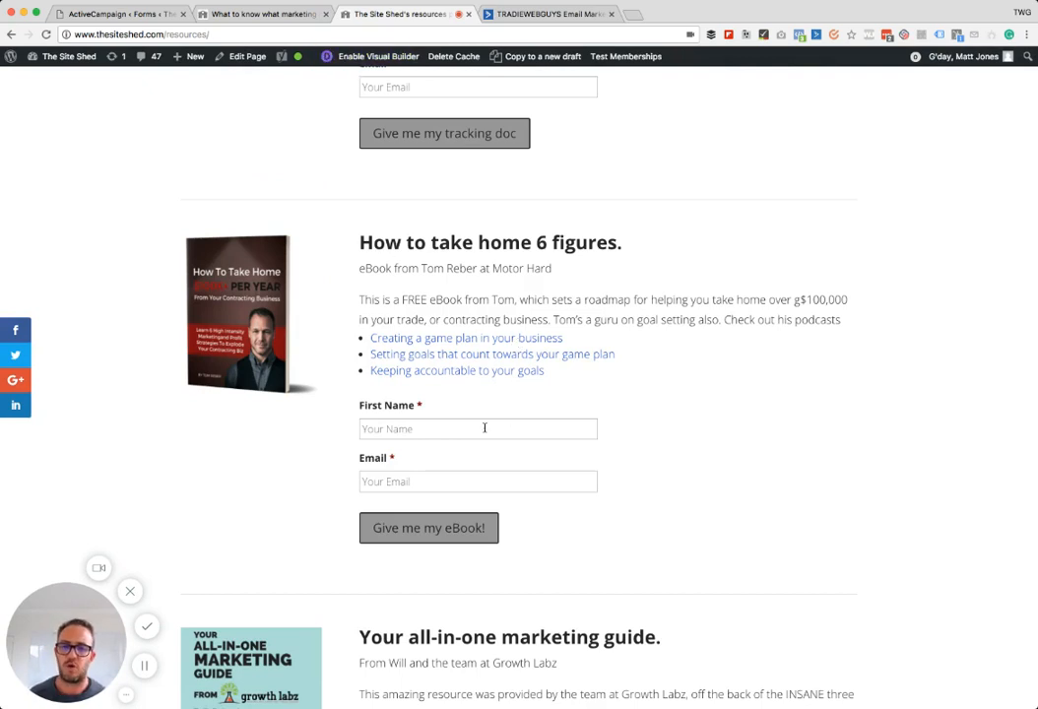
pyautogui.scroll(-3)
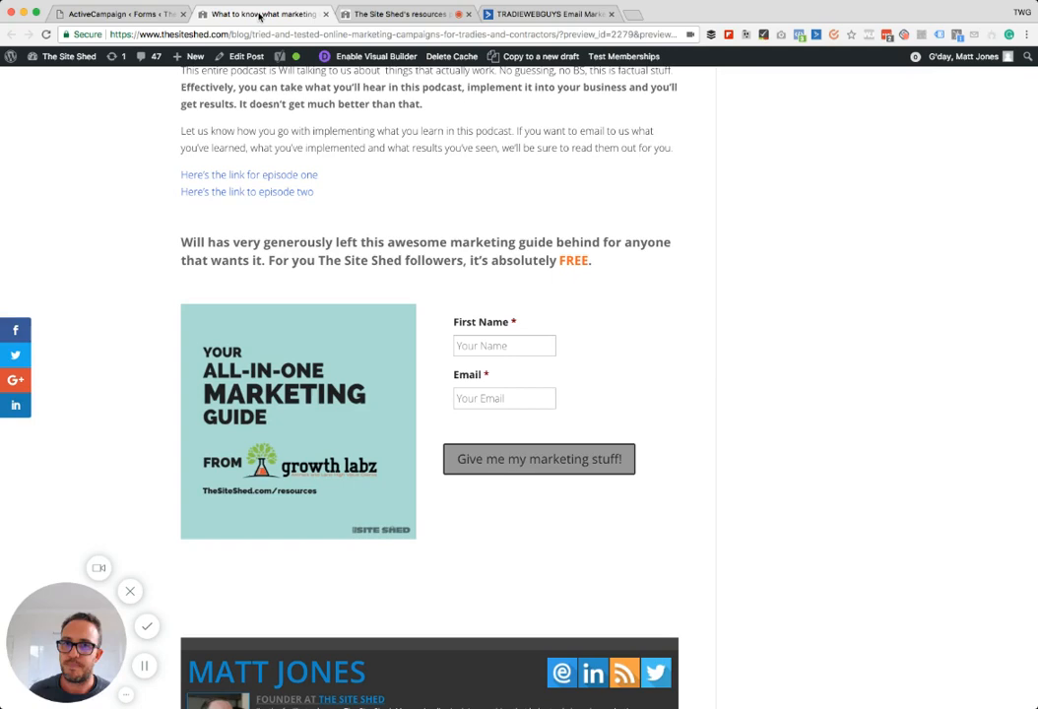
pyautogui.click(118, 14)
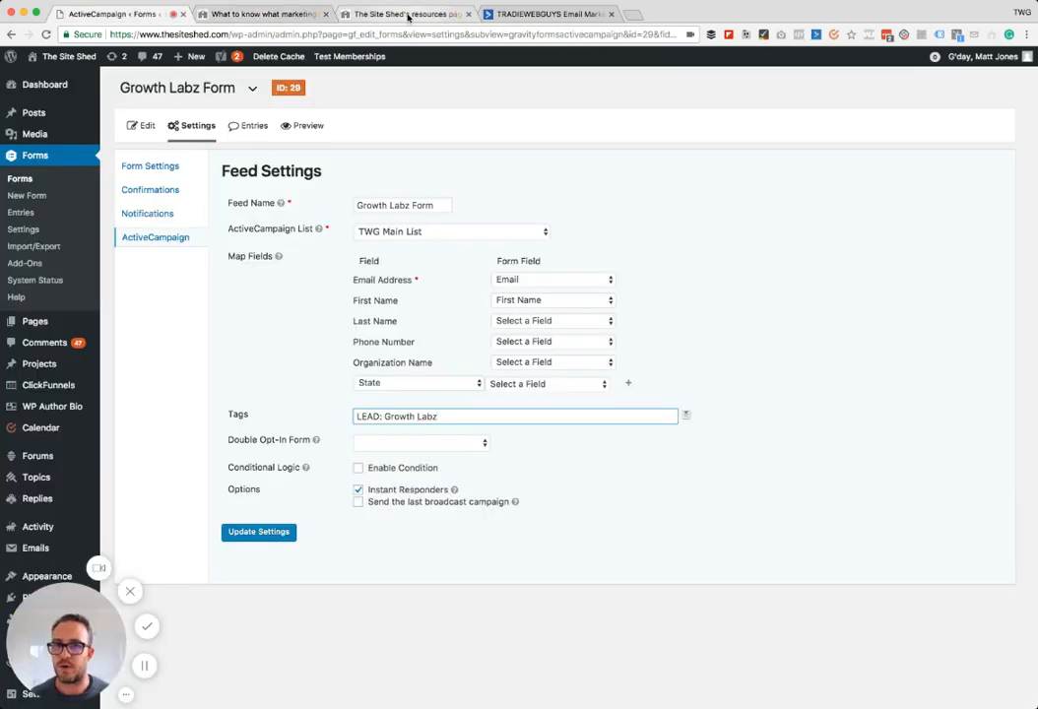
pyautogui.click(399, 14)
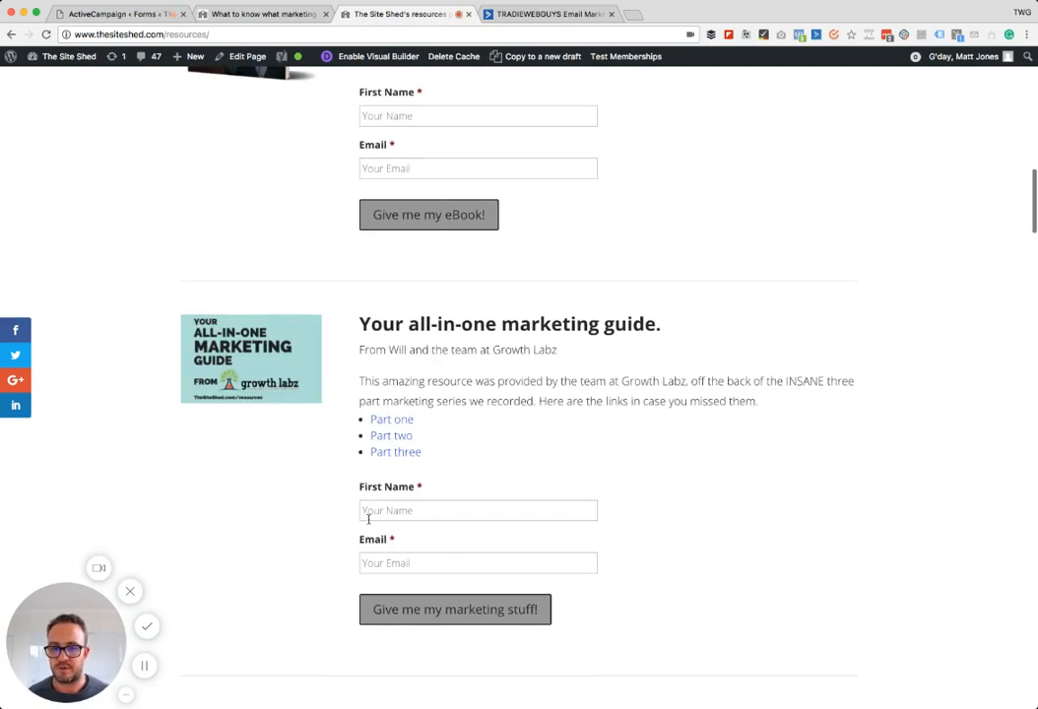
# Scroll further down the Resources page.
pyautogui.scroll(-3)
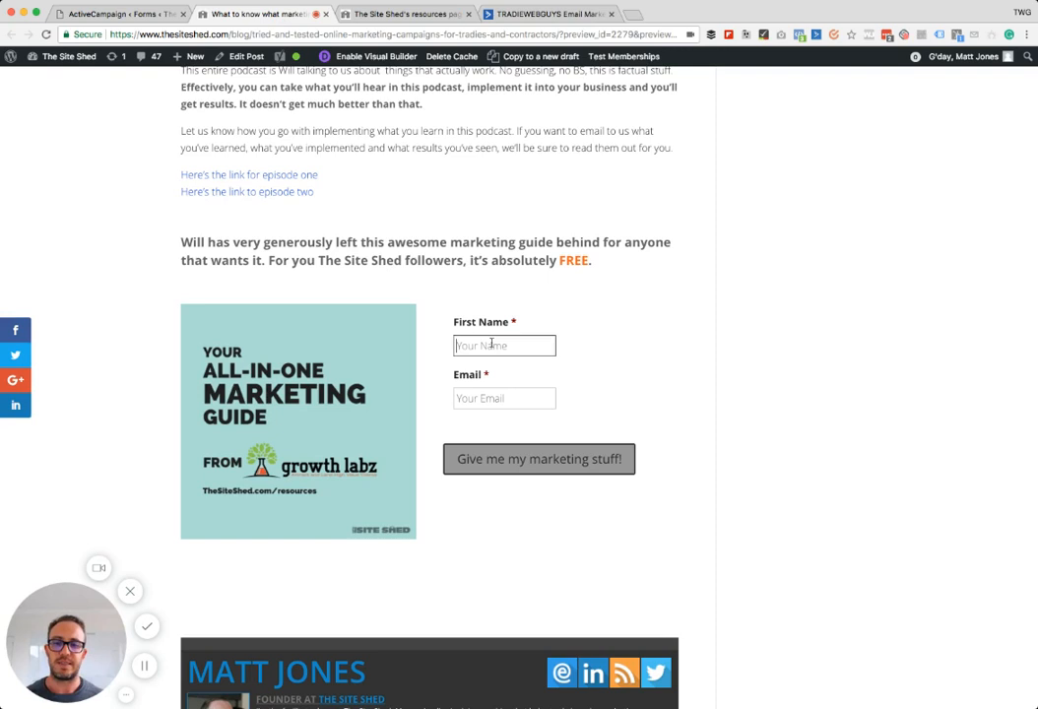
pyautogui.write('matt')
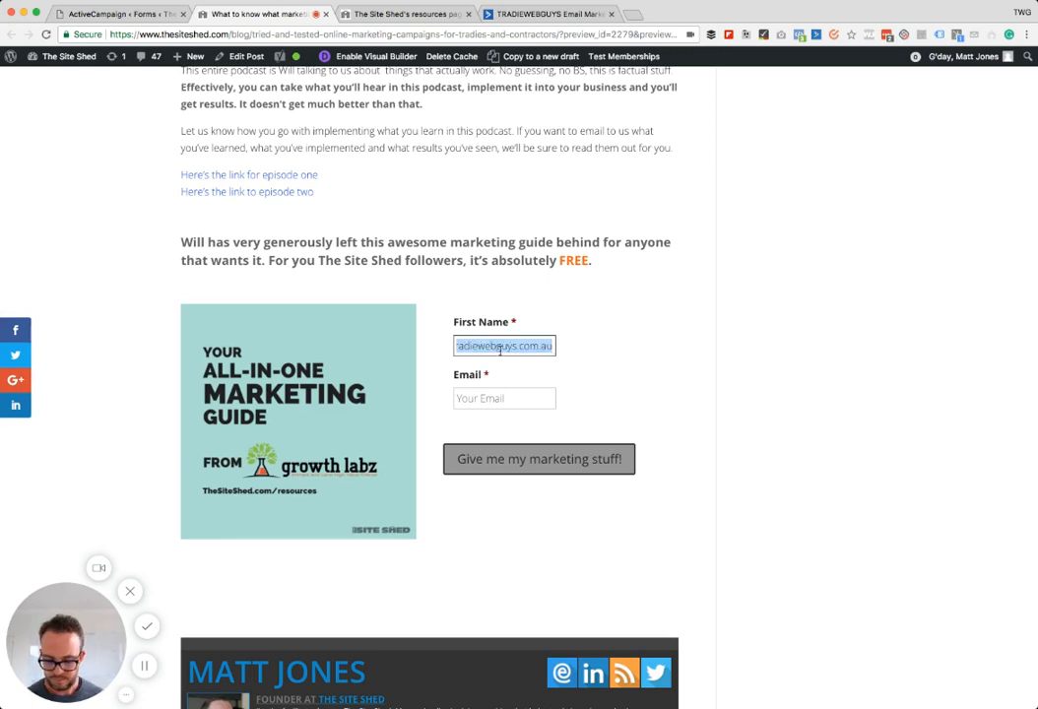
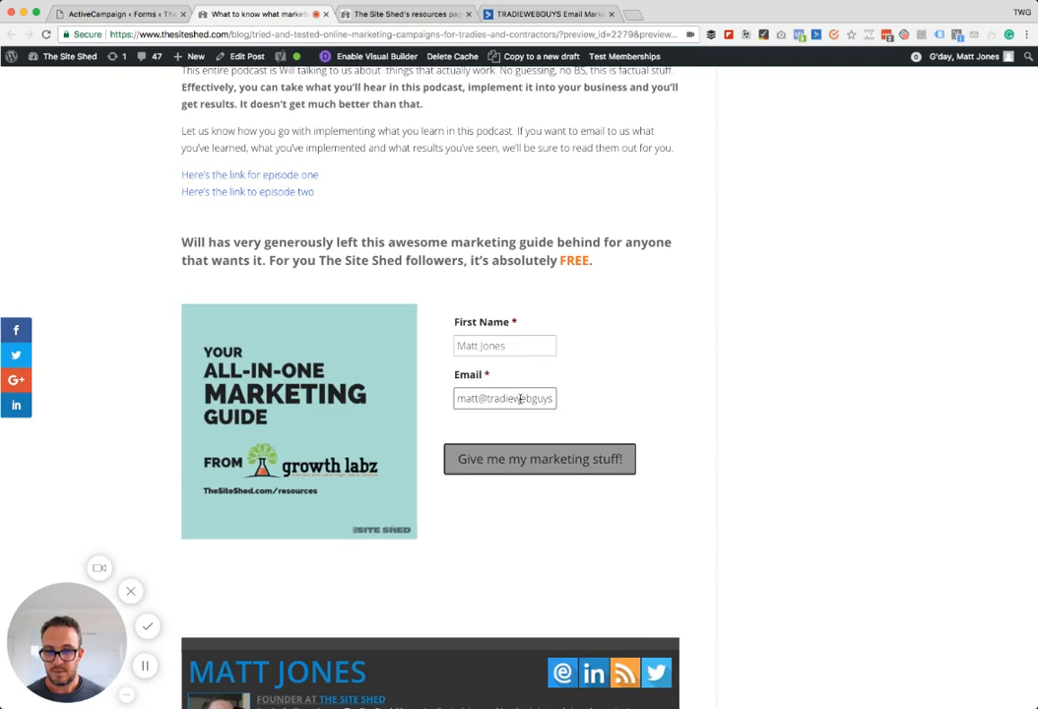
pyautogui.click(539, 459)
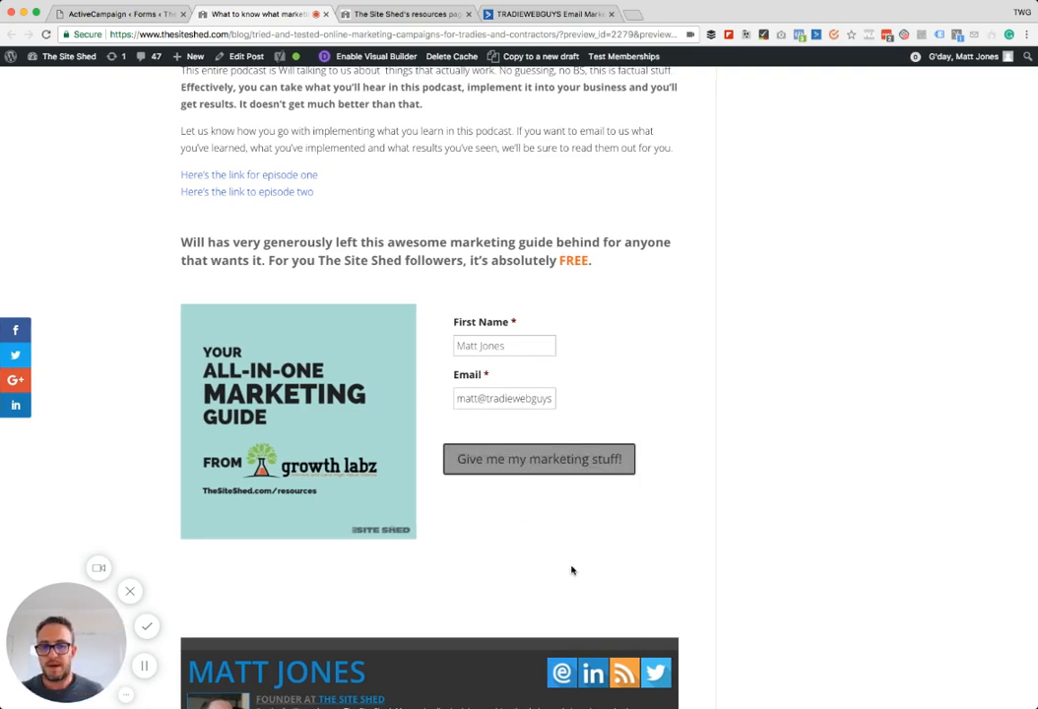
pyautogui.click(539, 459)
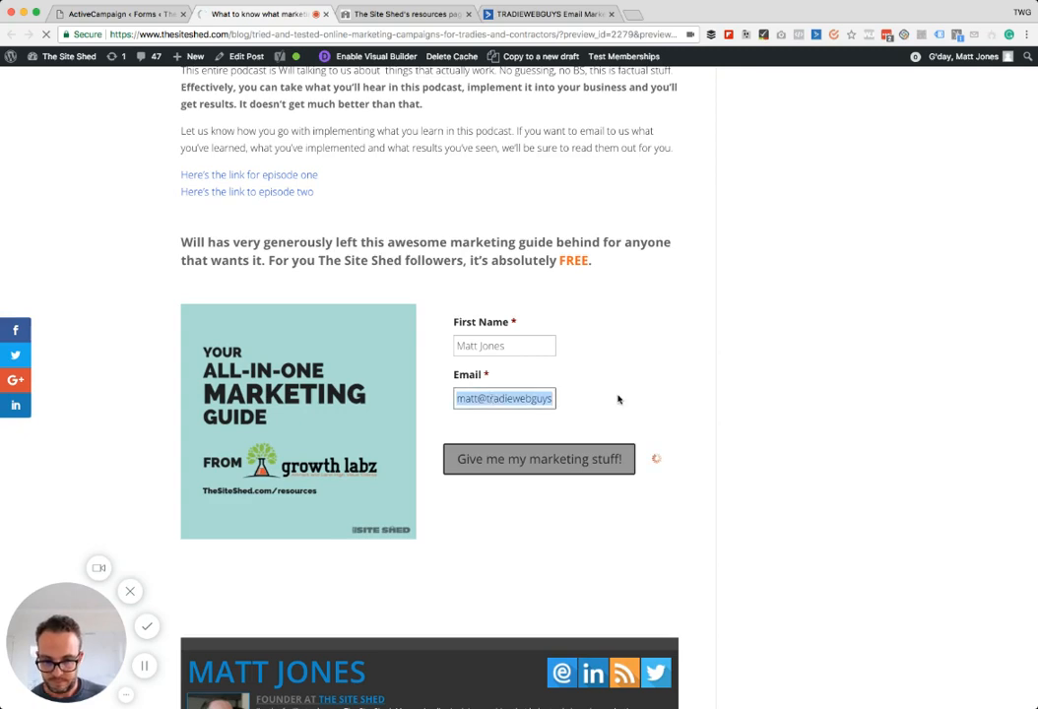
pyautogui.click(538, 459)
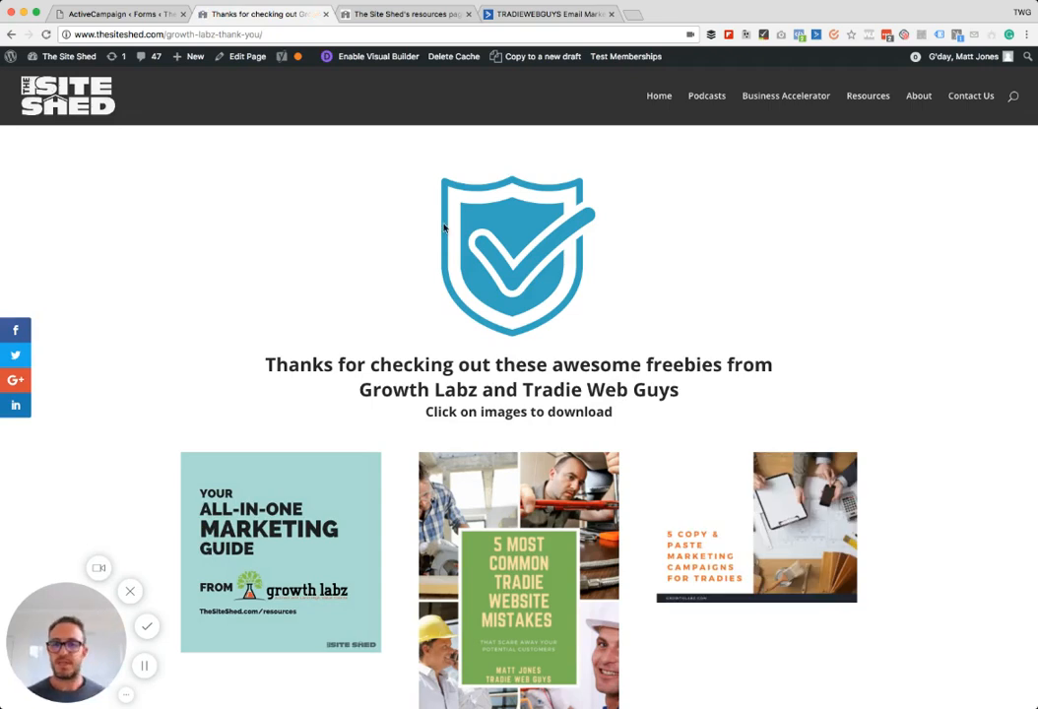
# Open the marketing guide and '5 Most Common Tradie Website Mistakes' PDFs, closing each.
pyautogui.scroll(-3)
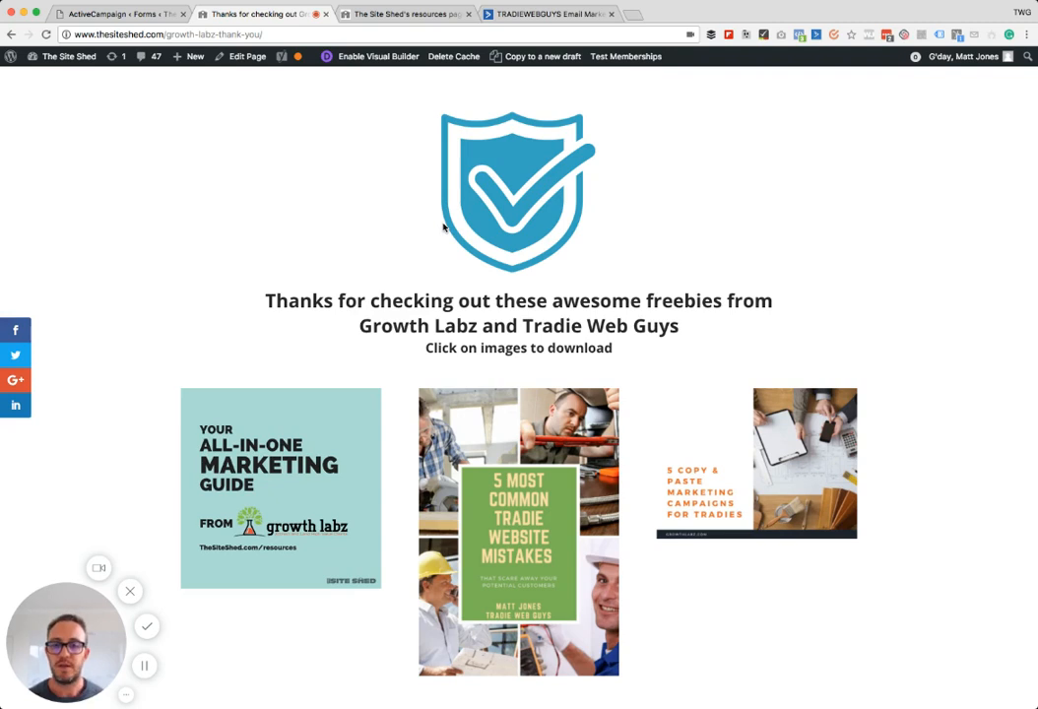
pyautogui.click(280, 488)
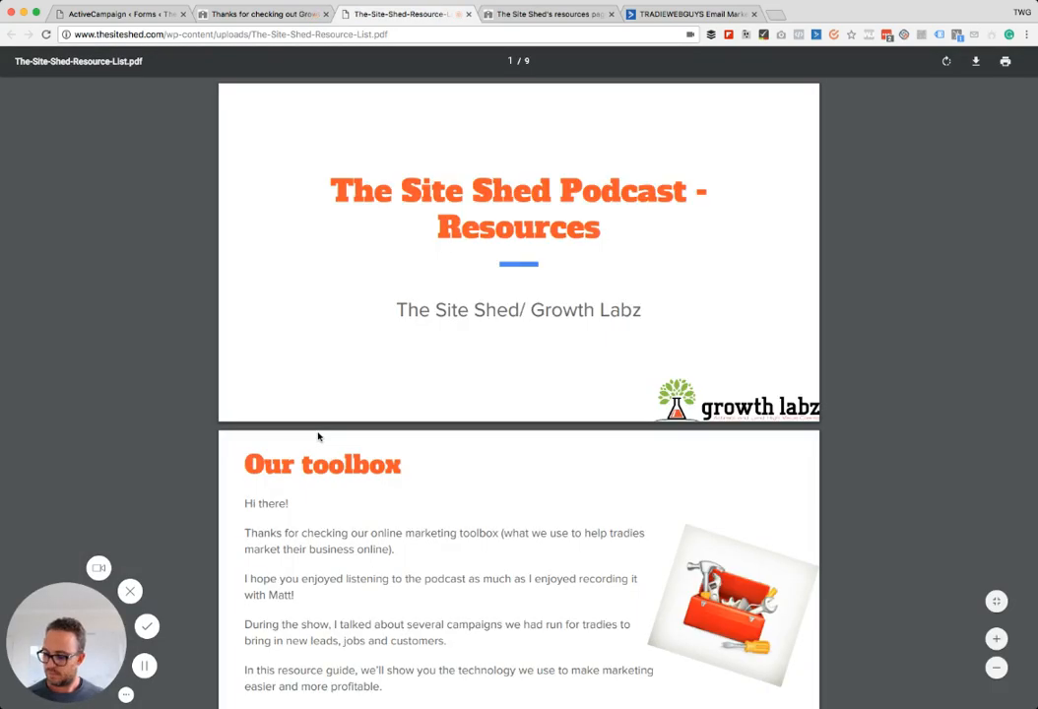
pyautogui.scroll(-3)
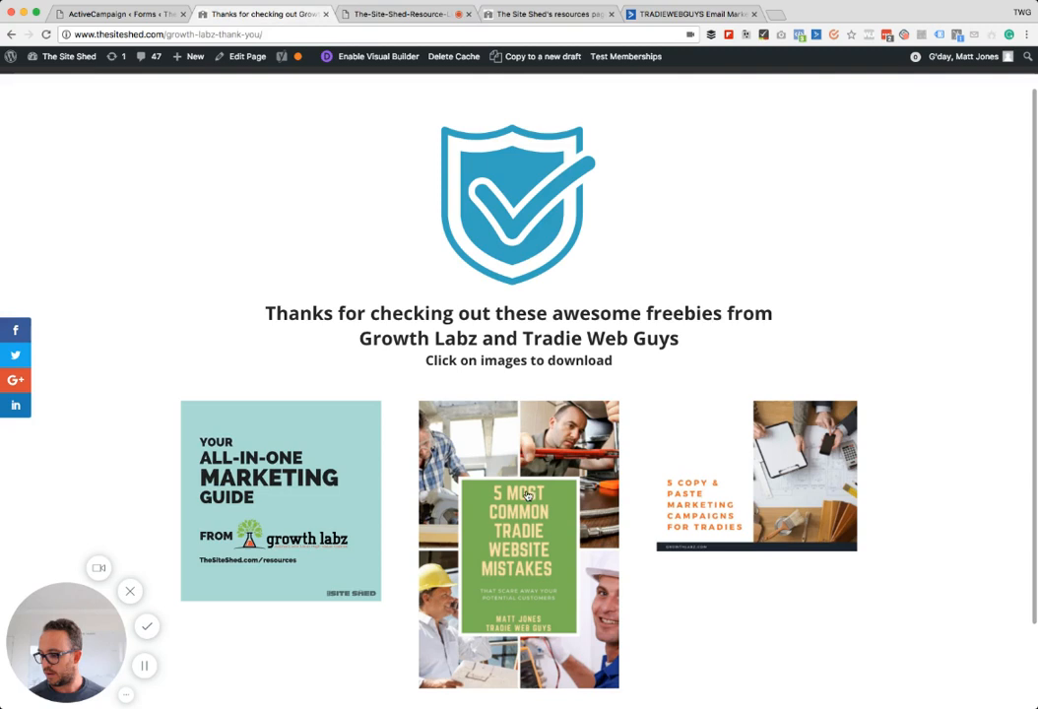
pyautogui.click(519, 542)
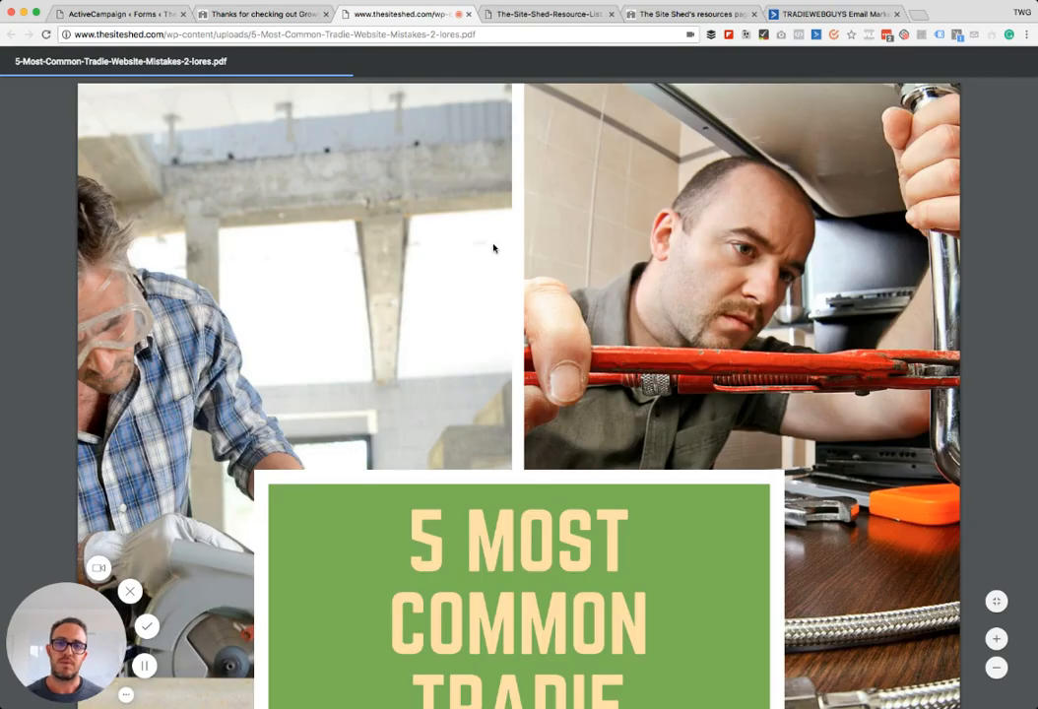
pyautogui.scroll(-3)
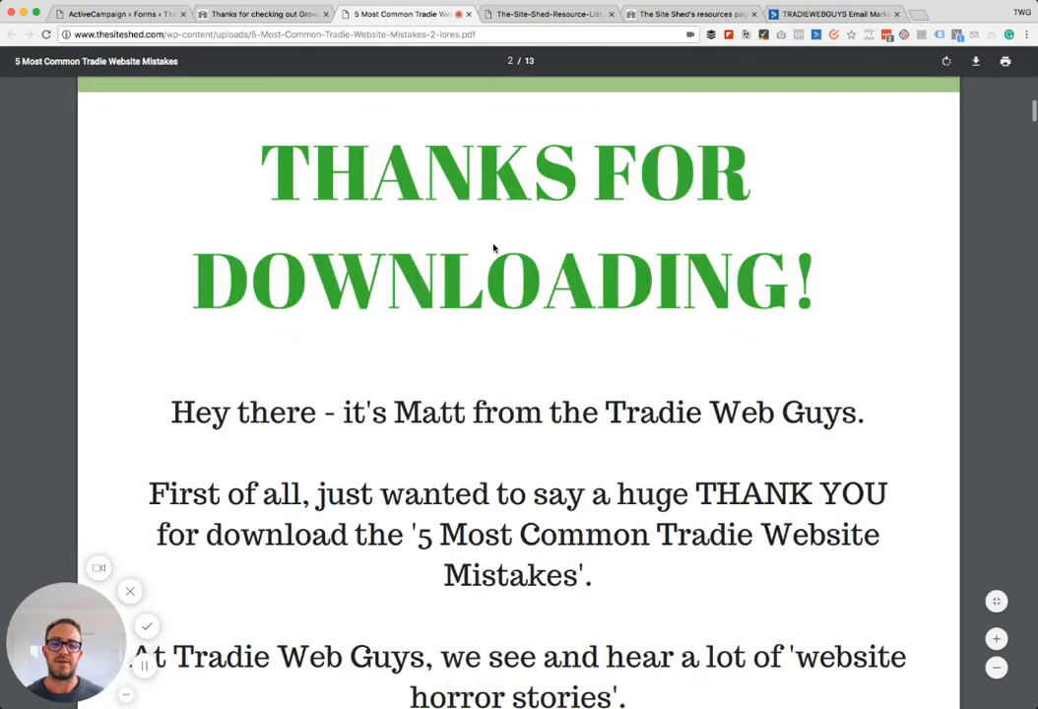
pyautogui.click(261, 14)
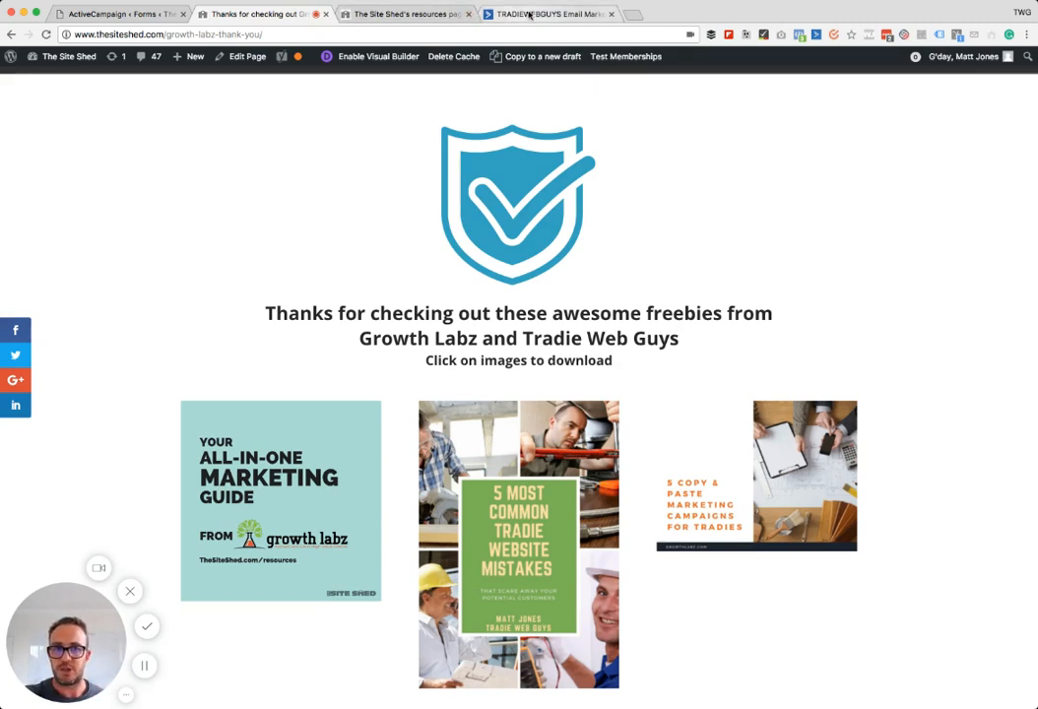
pyautogui.click(548, 14)
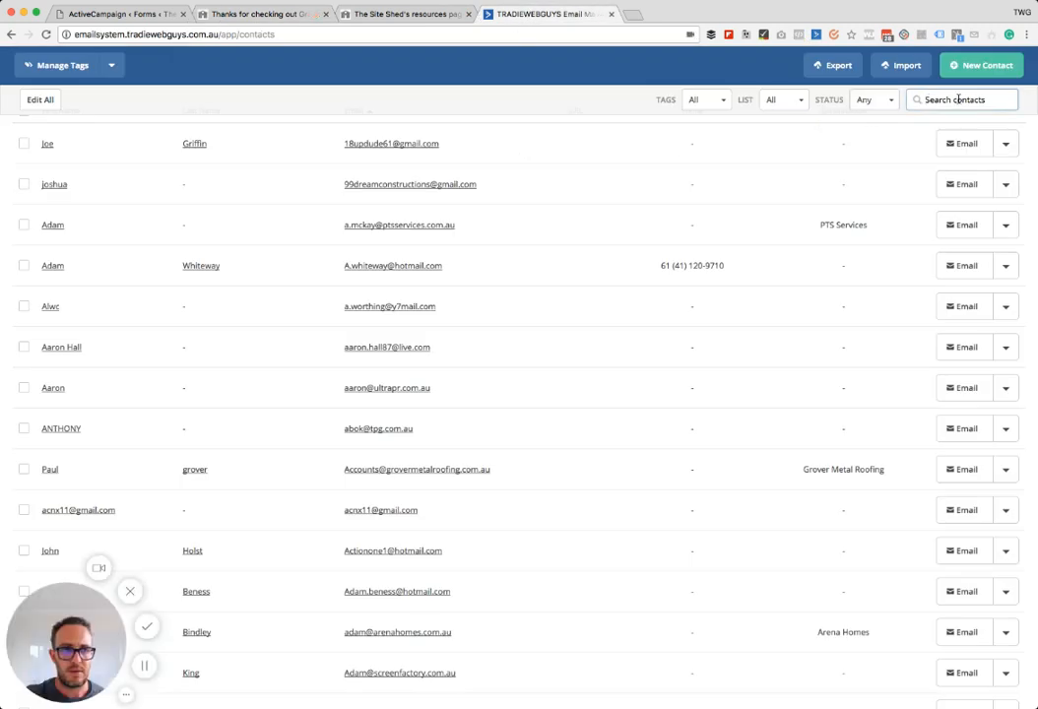
pyautogui.click(963, 99)
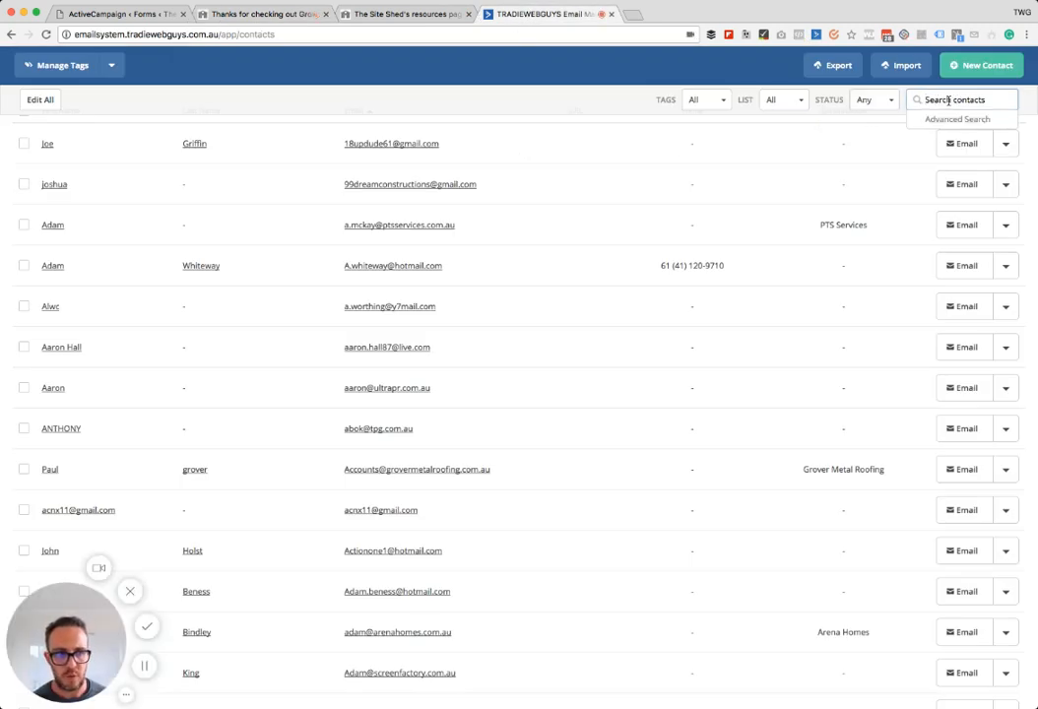
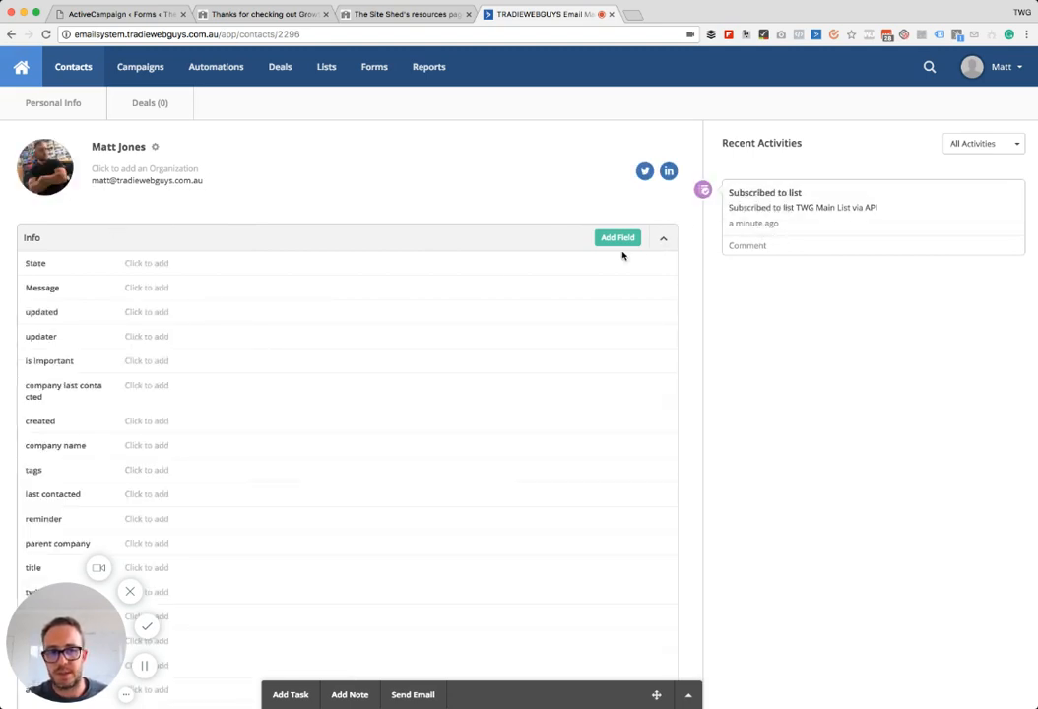
pyautogui.moveTo(754, 223)
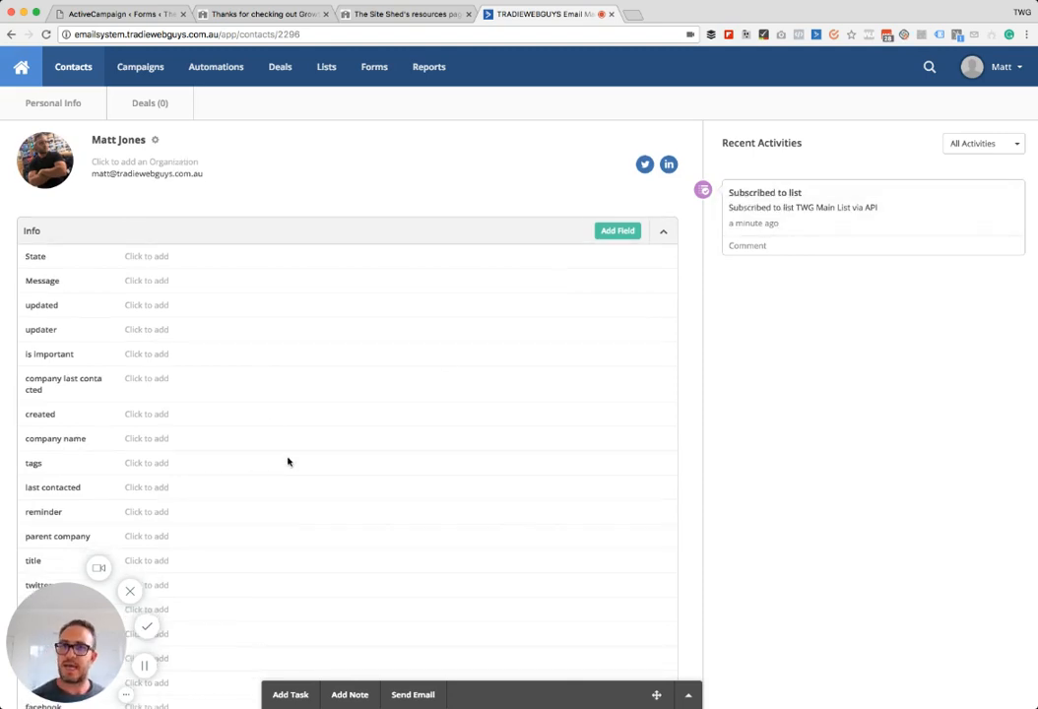
pyautogui.scroll(-3)
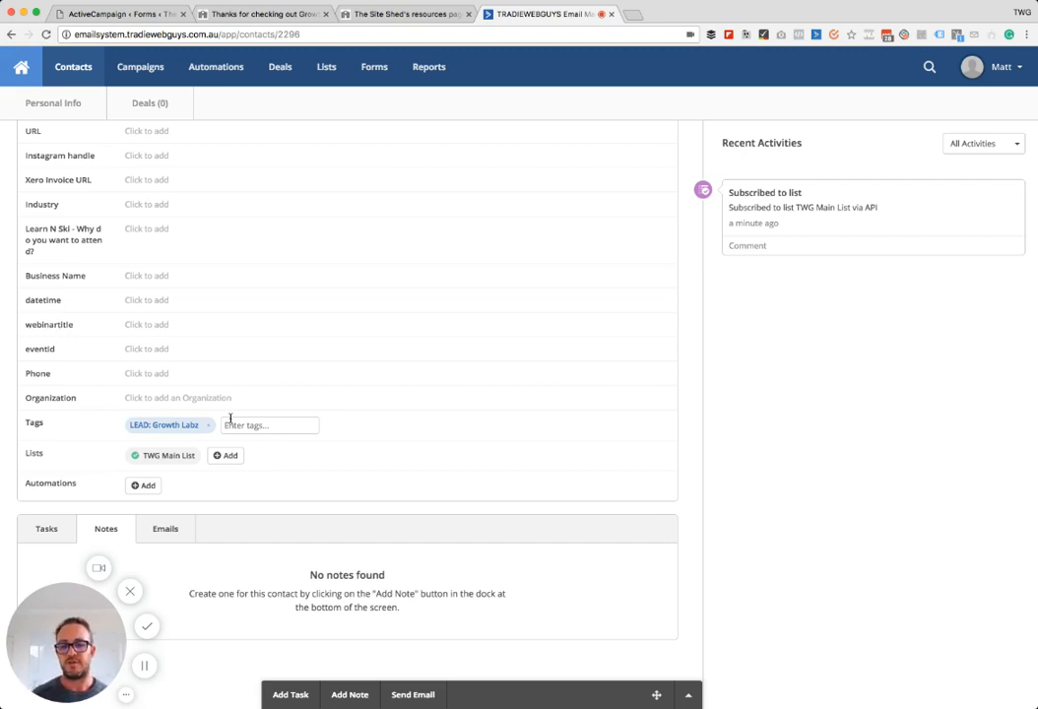
pyautogui.moveTo(275, 121)
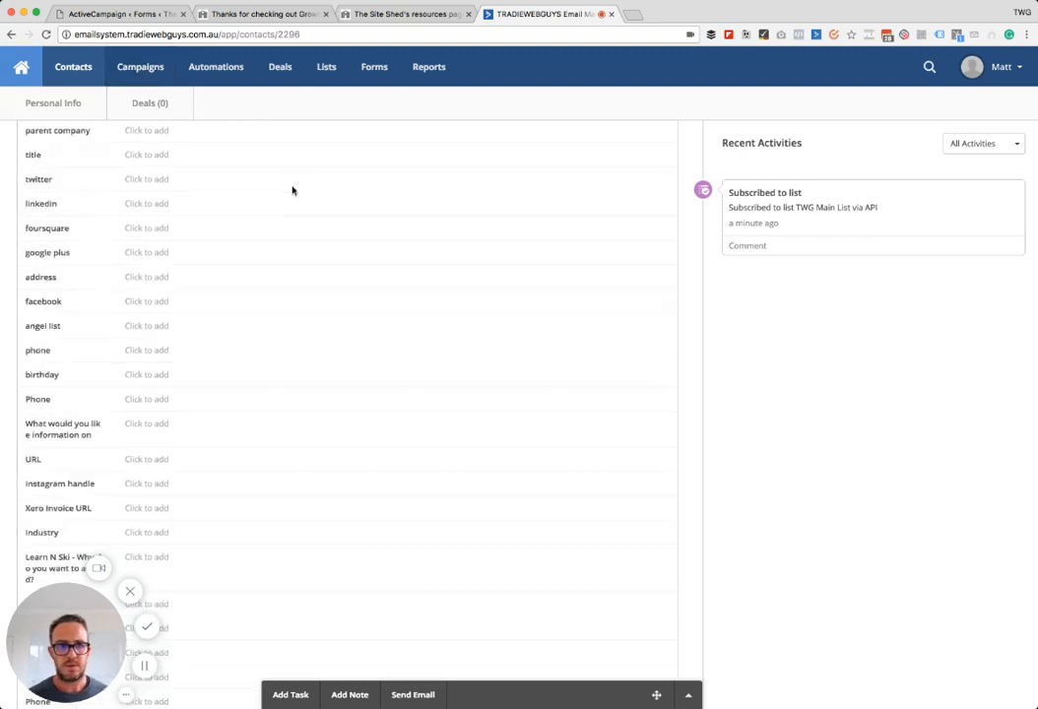
pyautogui.scroll(3)
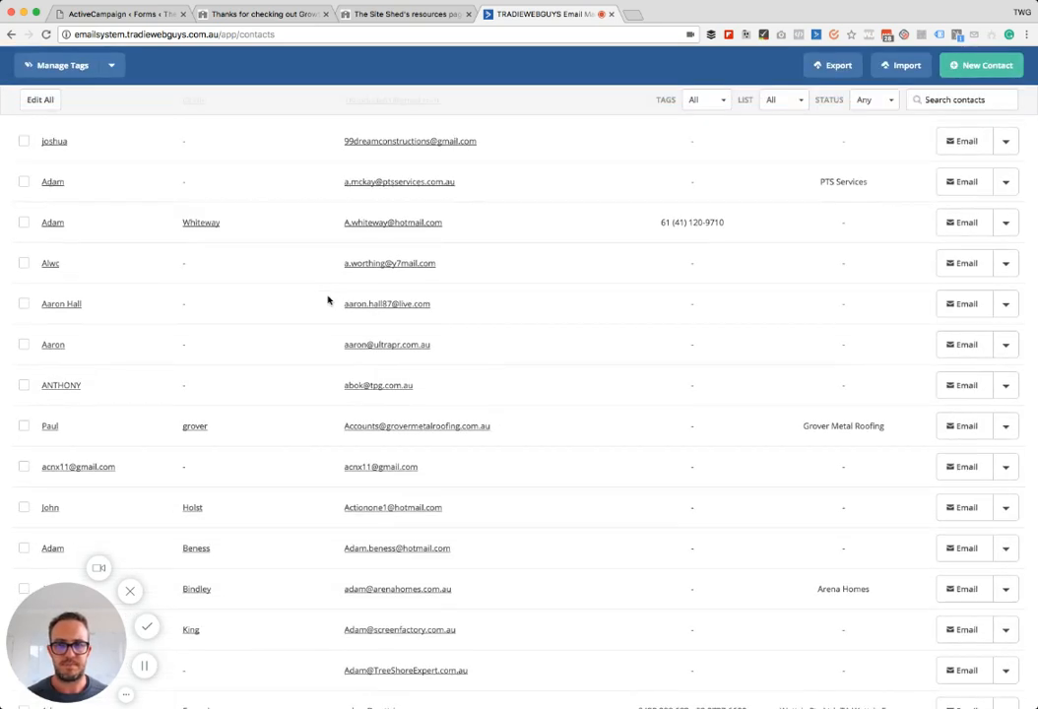
pyautogui.scroll(-3)
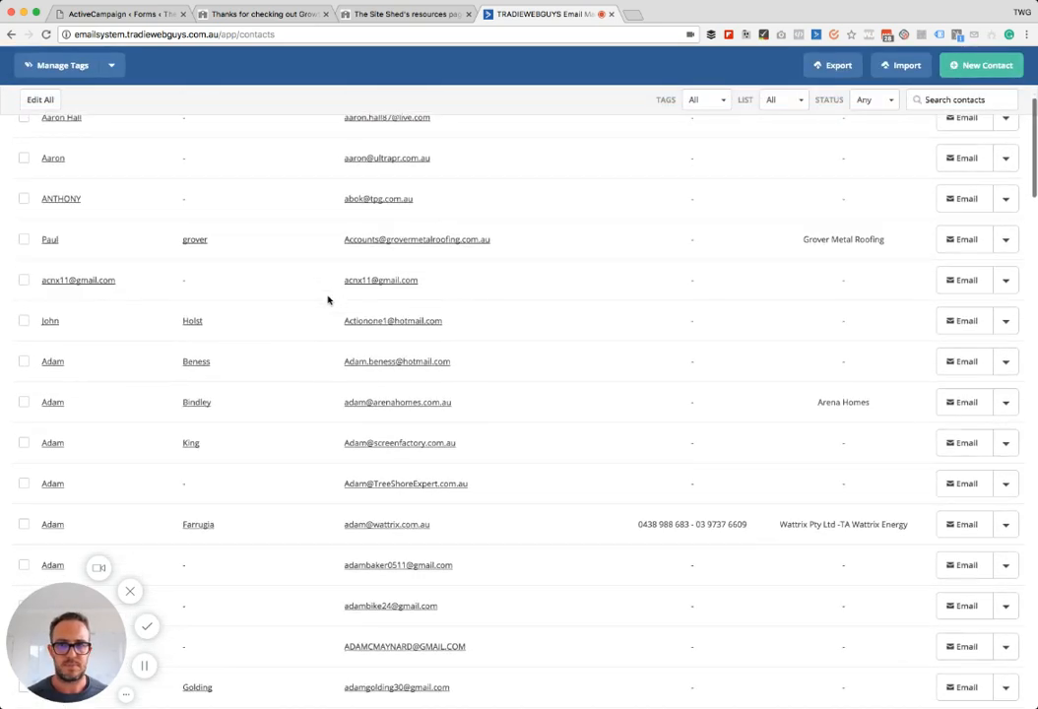
pyautogui.click(962, 99)
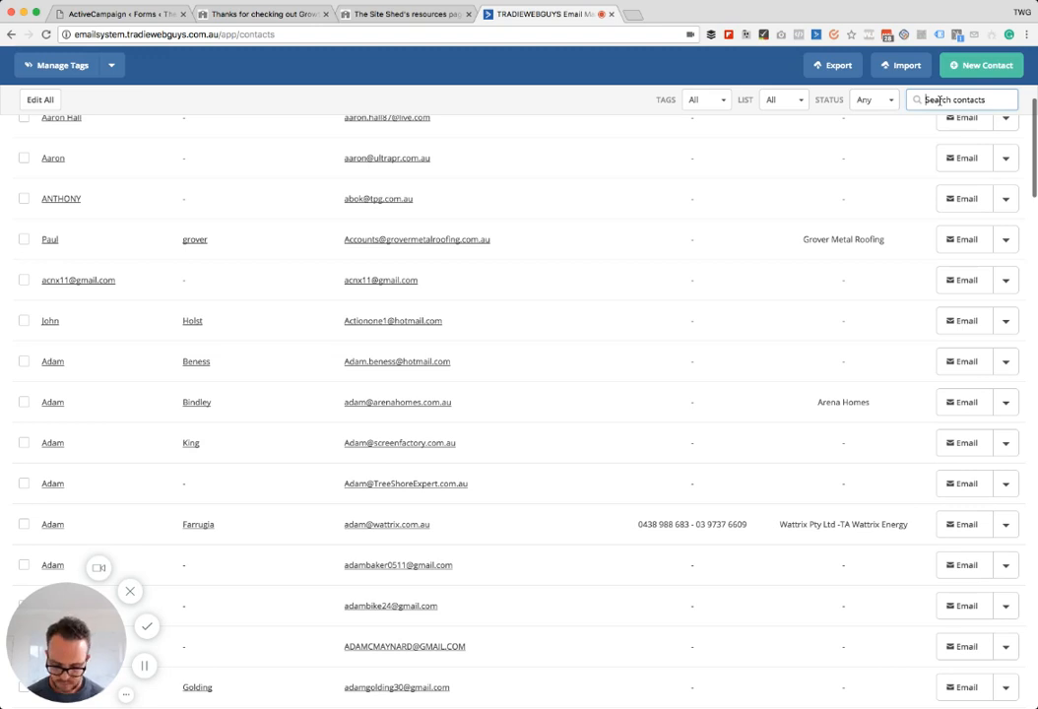
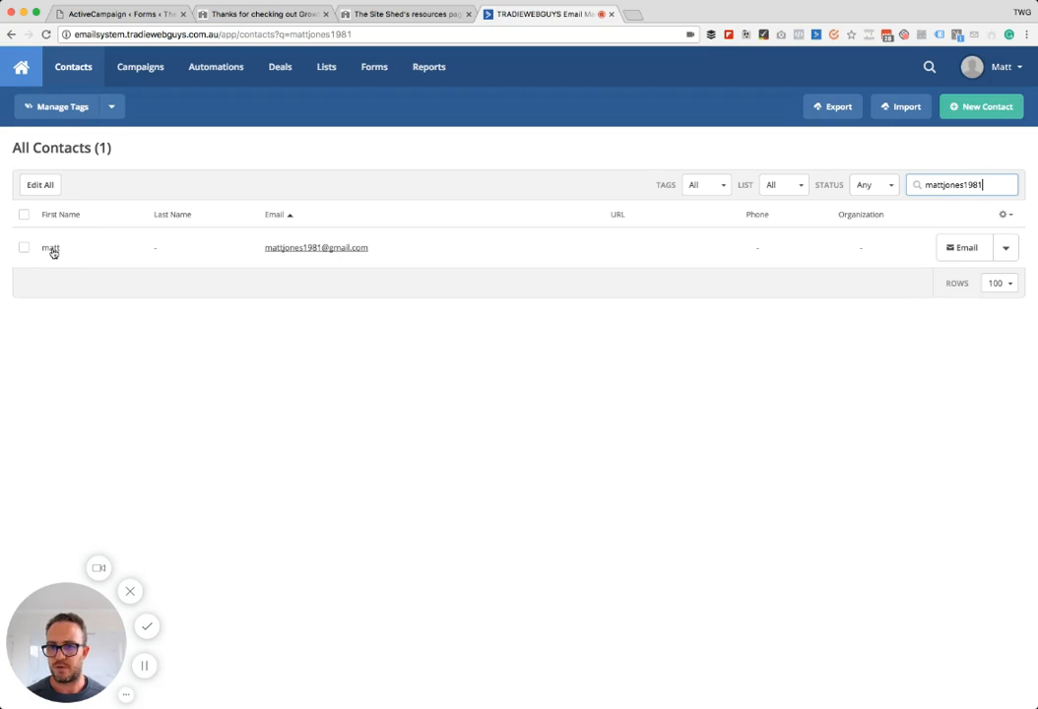
pyautogui.click(50, 247)
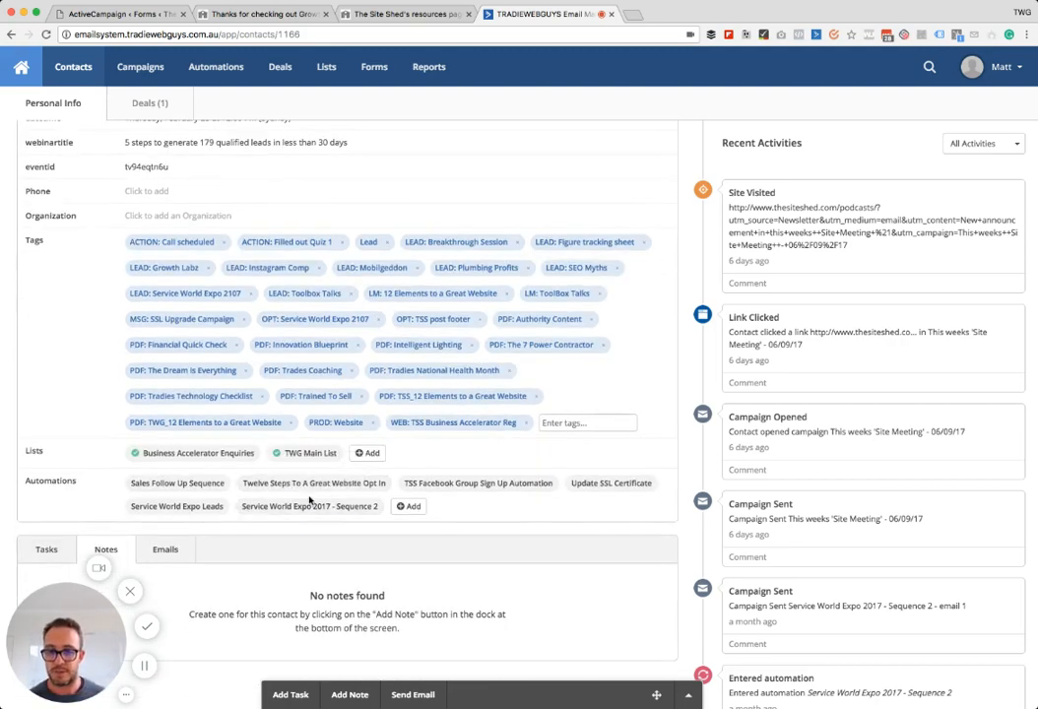
pyautogui.moveTo(367, 532)
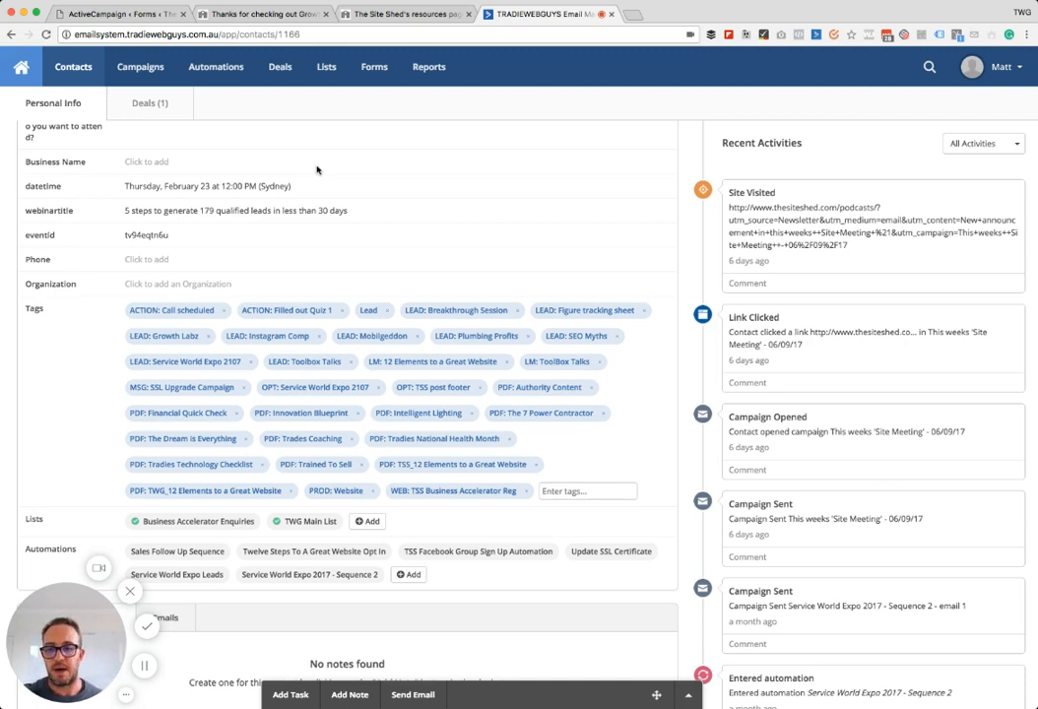
pyautogui.moveTo(148, 626)
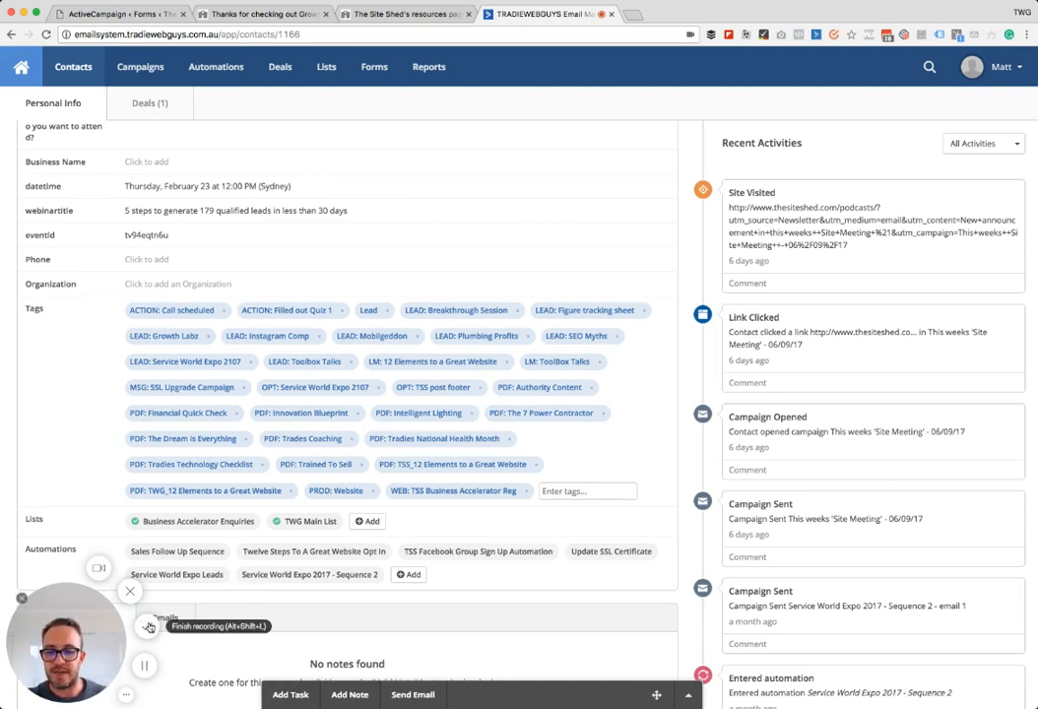